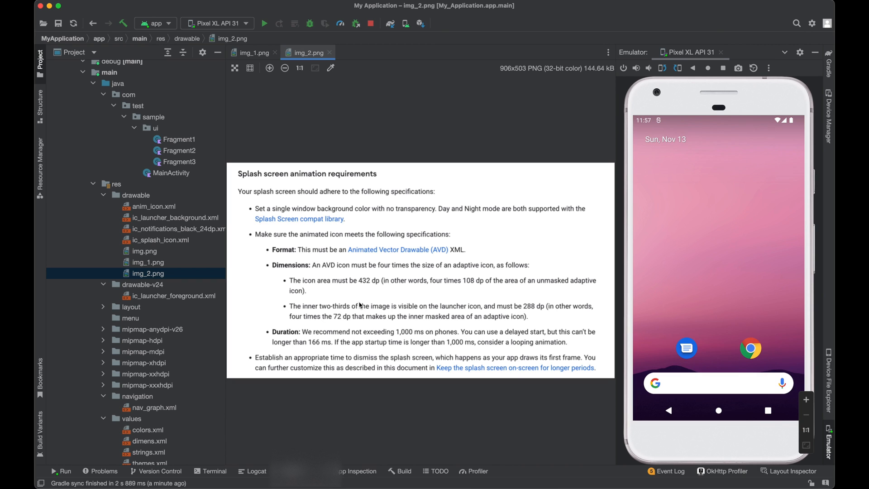
mouse_move(258, 315)
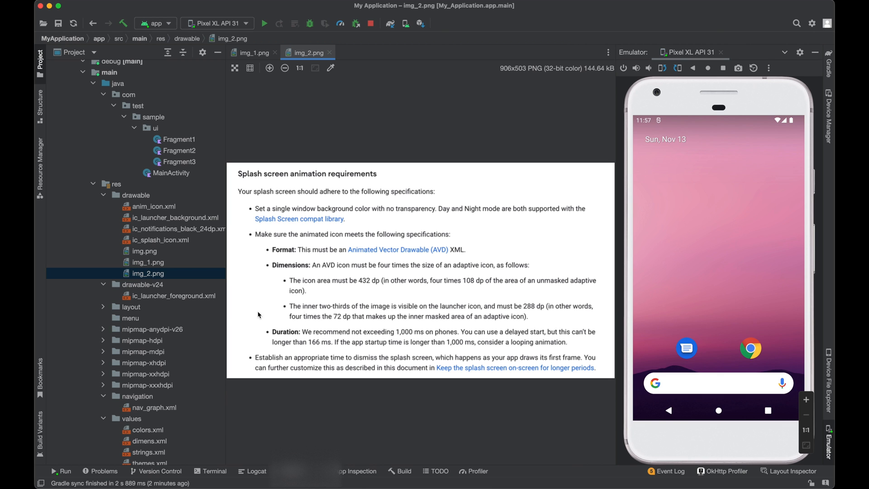
Add implementation 'androidx.core:core-splashscreen:1.0.0' to dependencies and sync Gradle
scroll(down, 3)
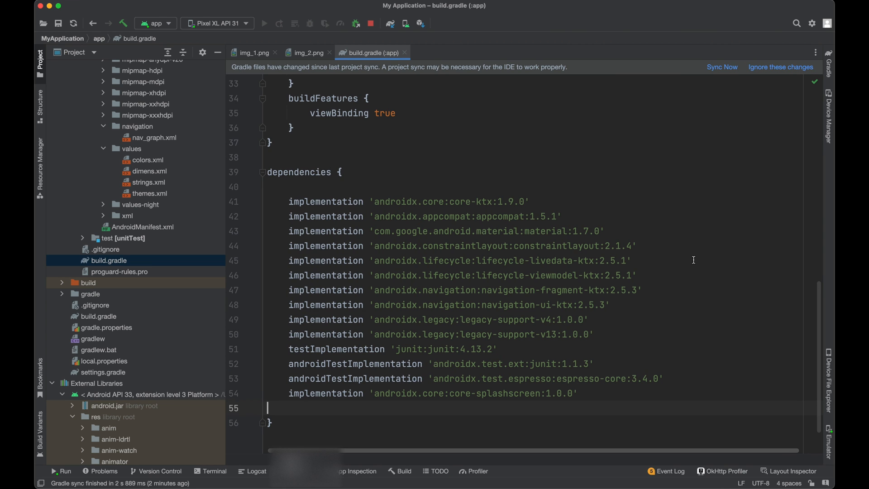
click(722, 66)
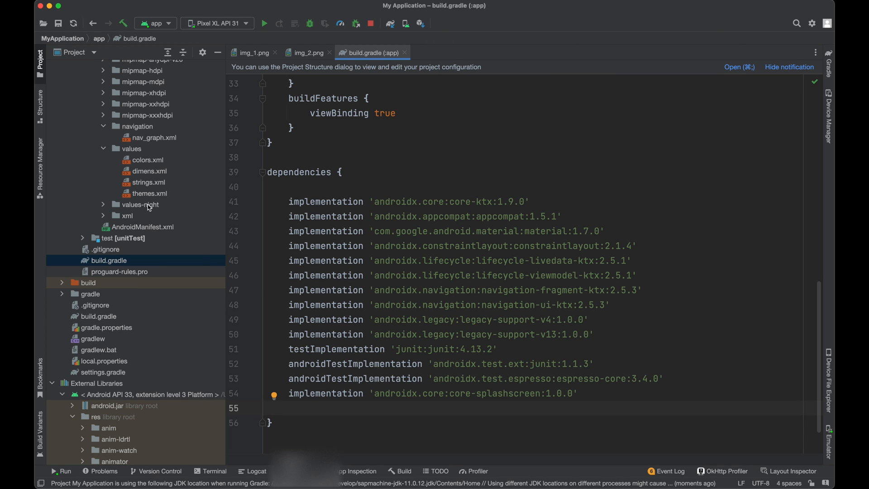
In themes.xml start a style named Theme.App.SplashTheme with parent Theme.SplashScreen
double_click(150, 193)
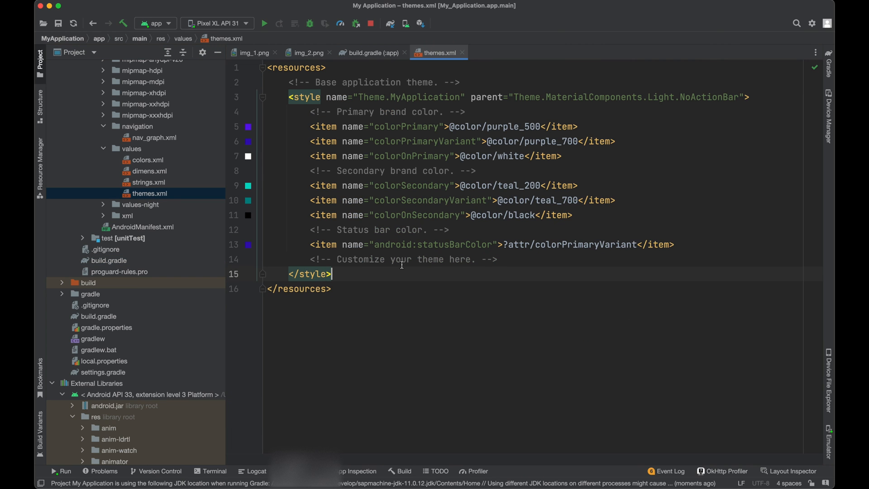
text(<s)
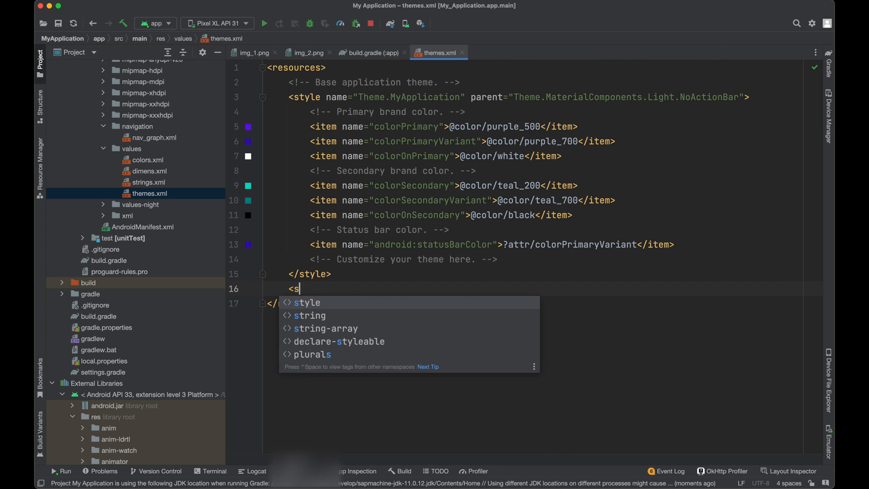
text(tyle name=")
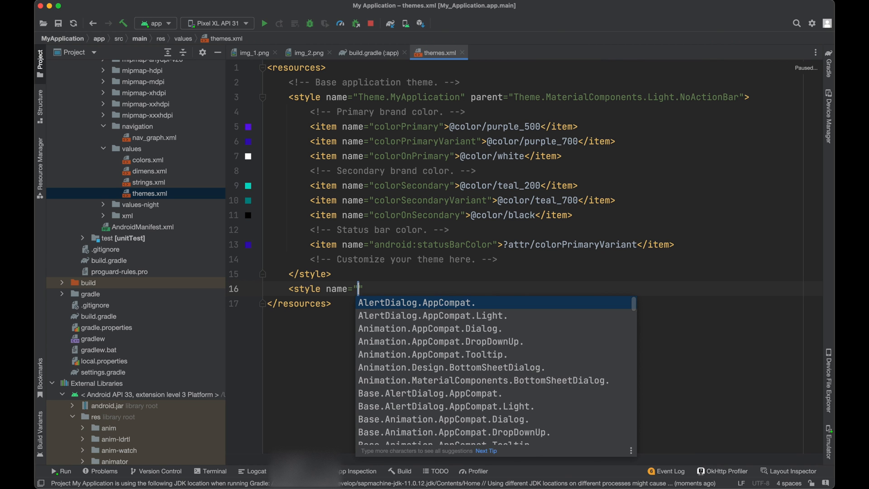
text(Theme.Ap)
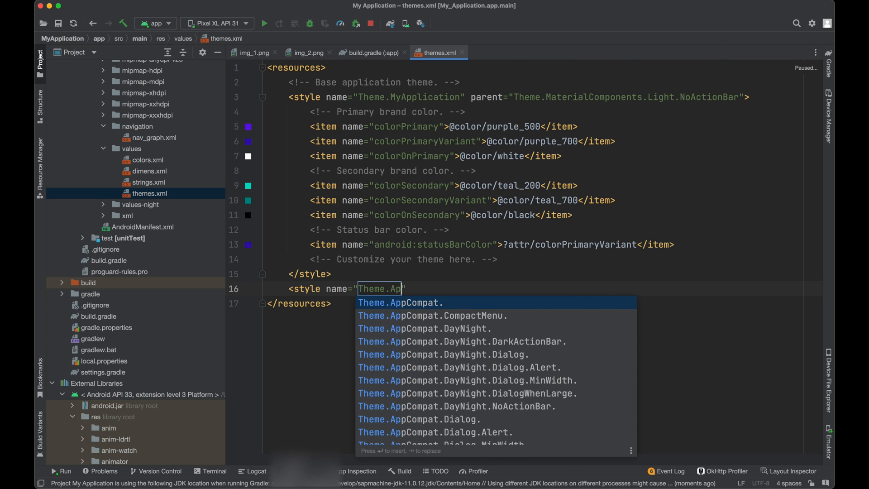
text(.Splash)
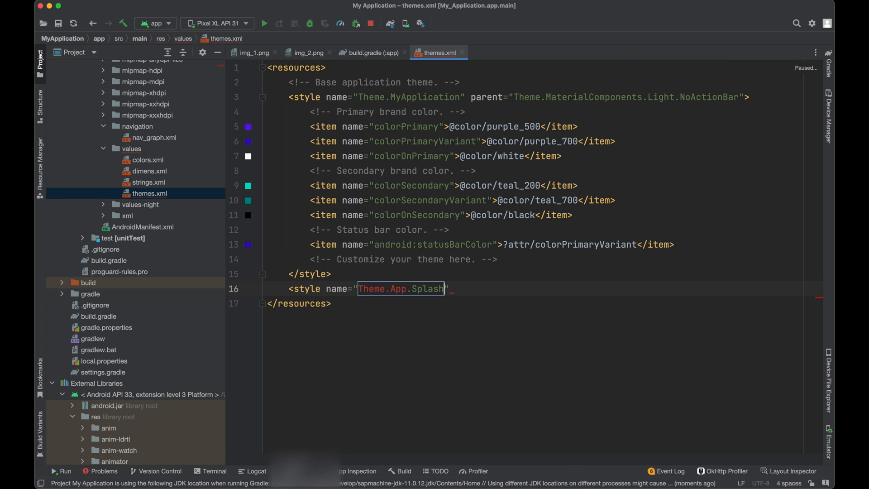
text(Theme)
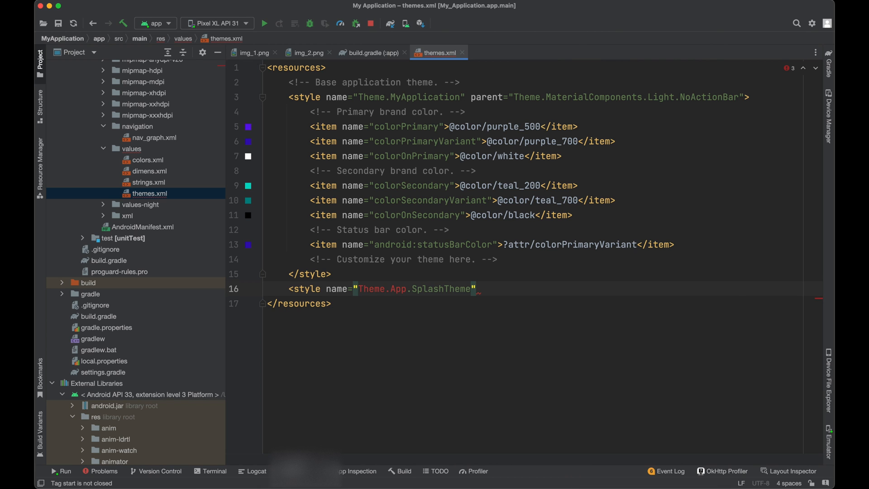
text(parent="Theme.SplashScreen">)
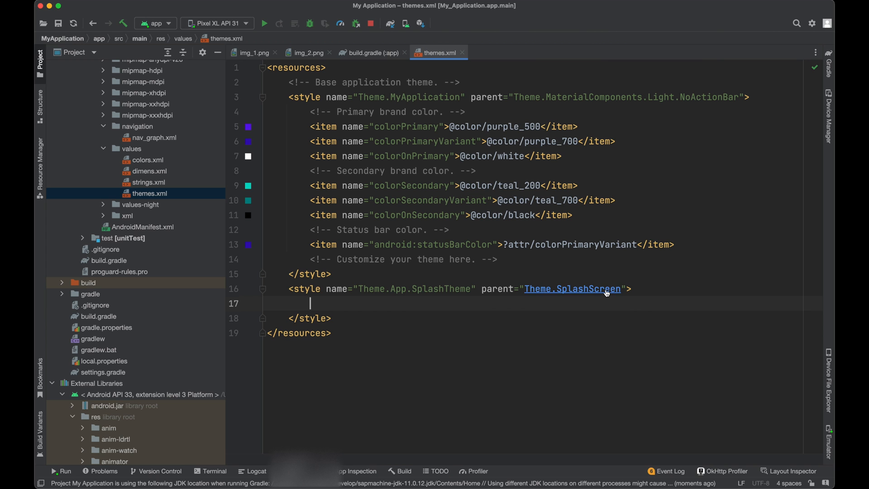
click(572, 289)
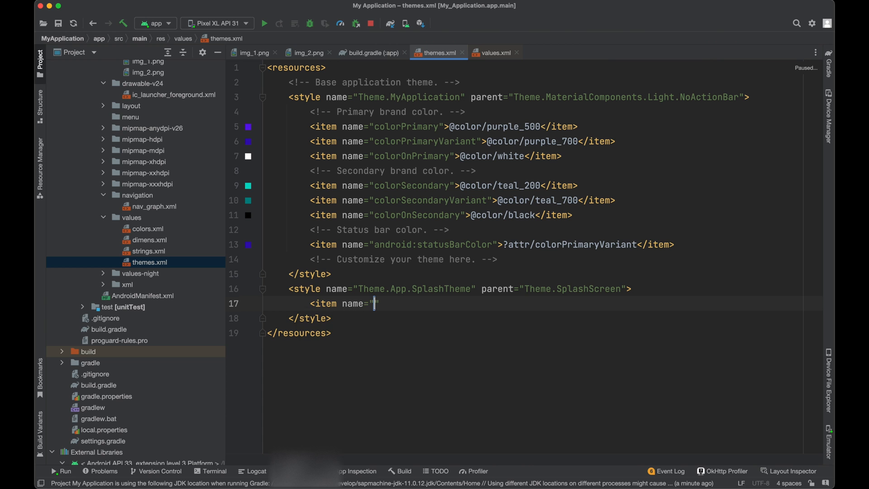
Add items android:windowSplashScreenBackground, AnimationDuration and AnimatedIcon via autocomplete, values empty
text(s)
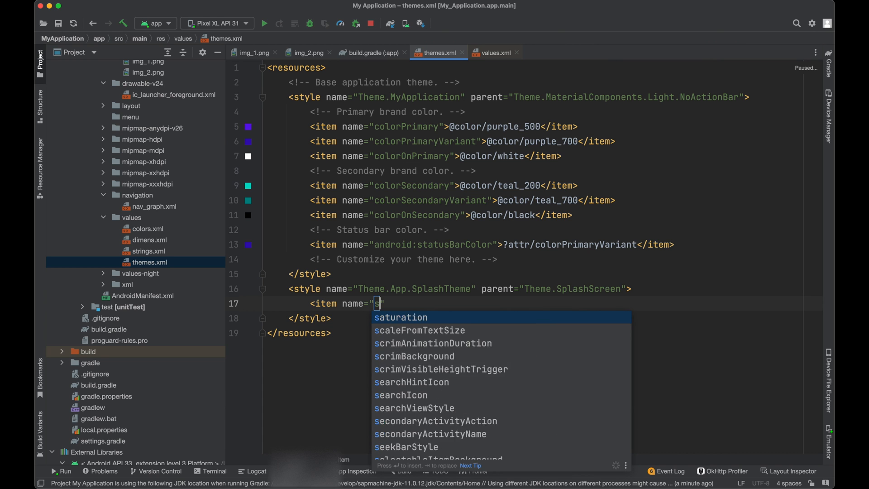
text(plash)
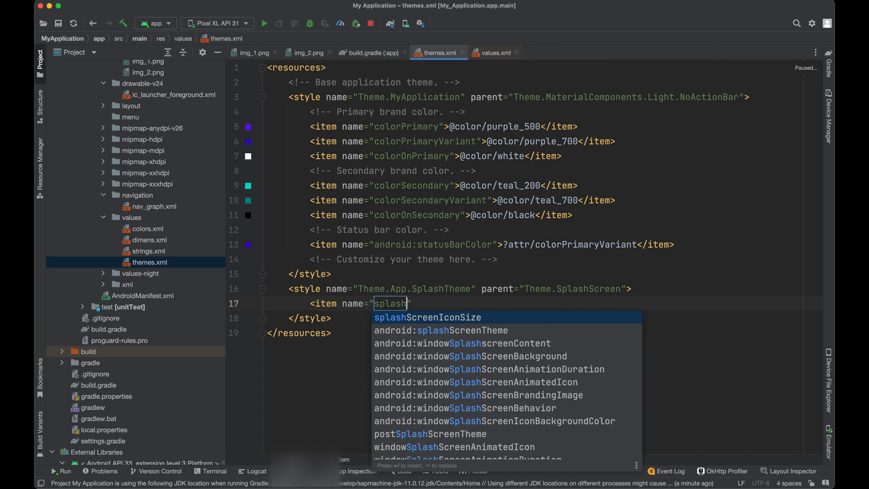
text(Sc)
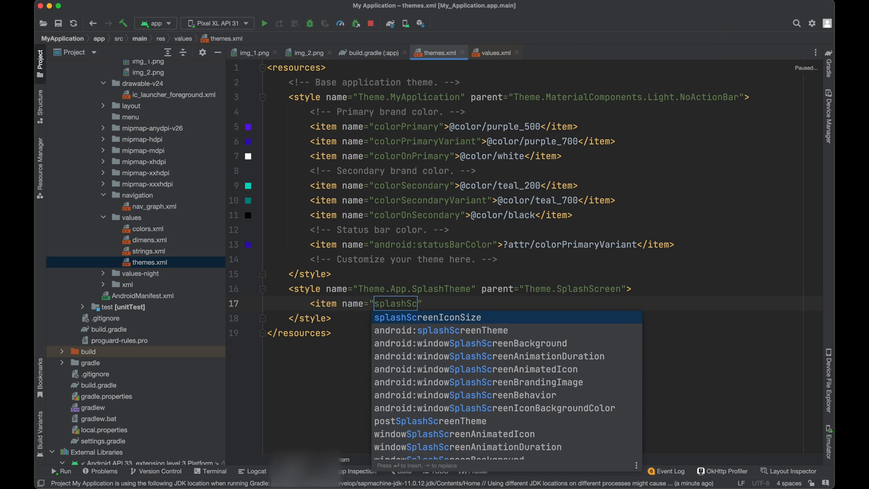
click(491, 343)
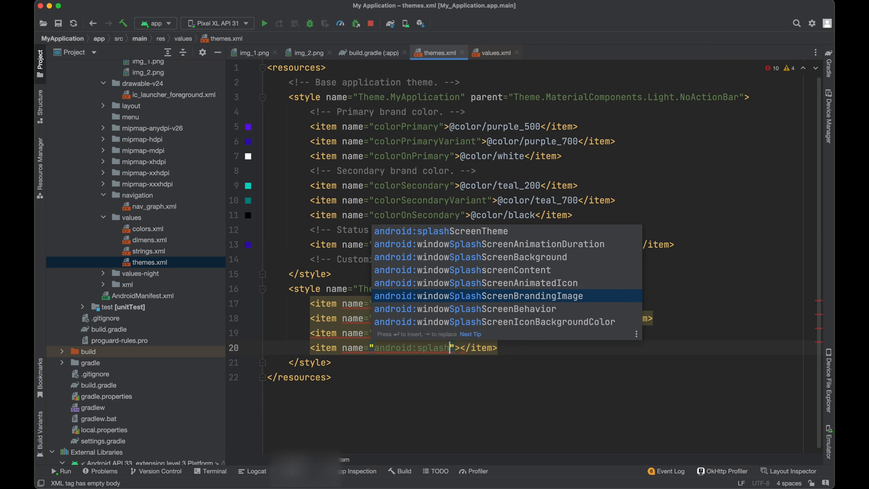
key(Down)
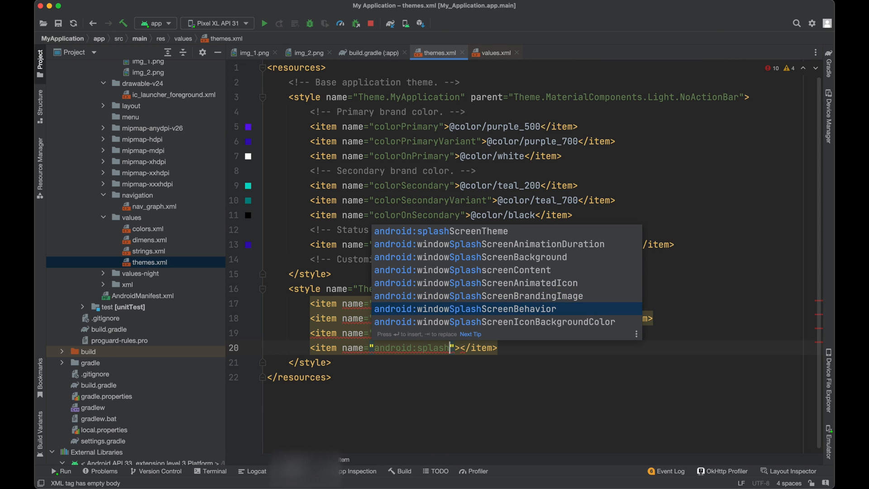
key(Down)
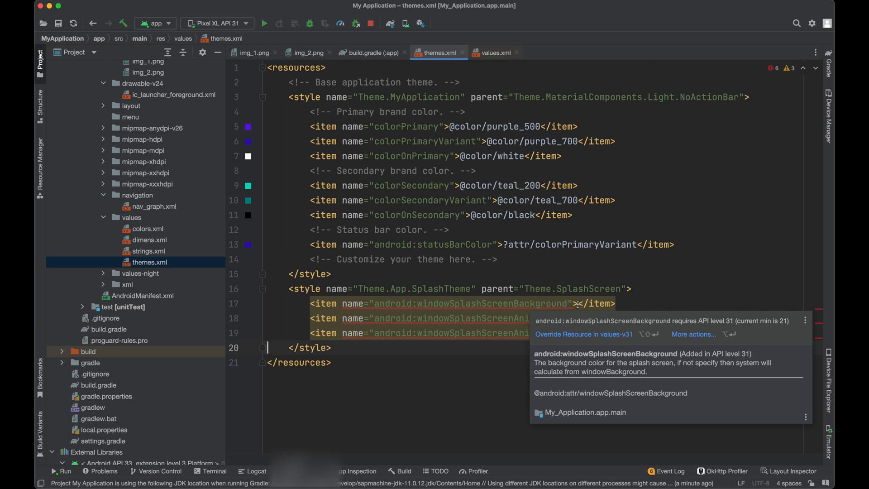
text(@co)
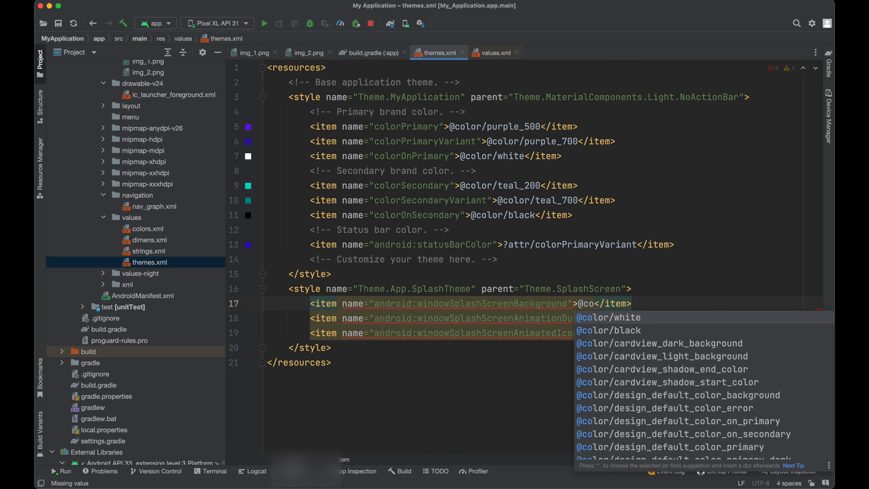
click(608, 317)
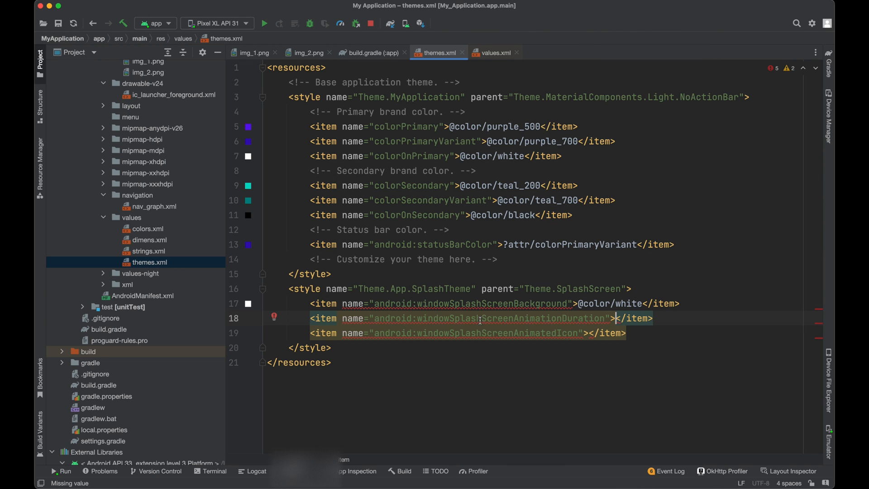
text(5)
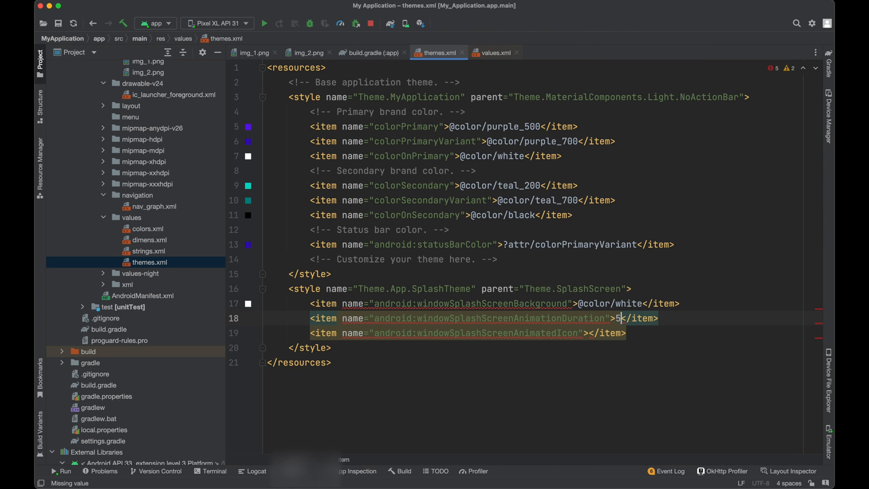
text(00)
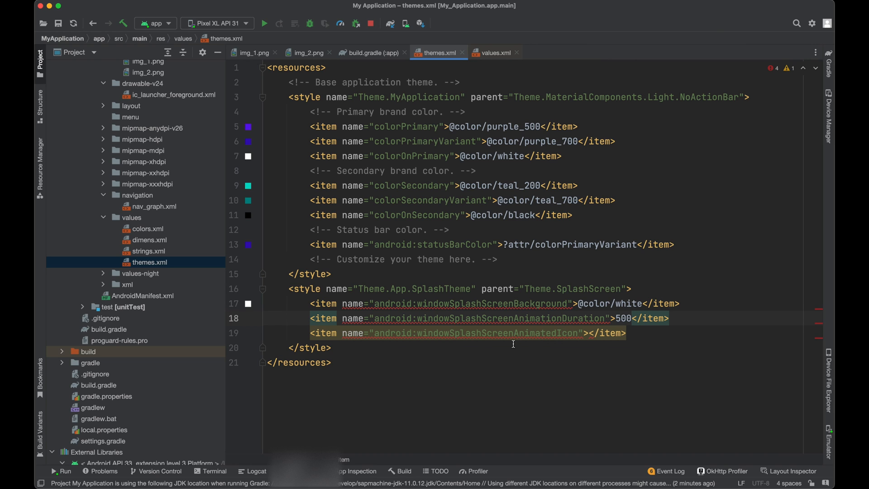
mouse_move(520, 344)
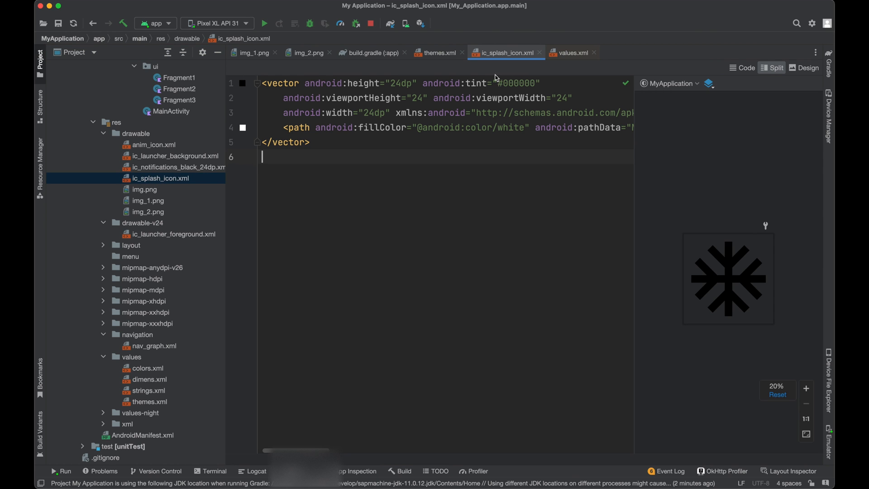
click(439, 53)
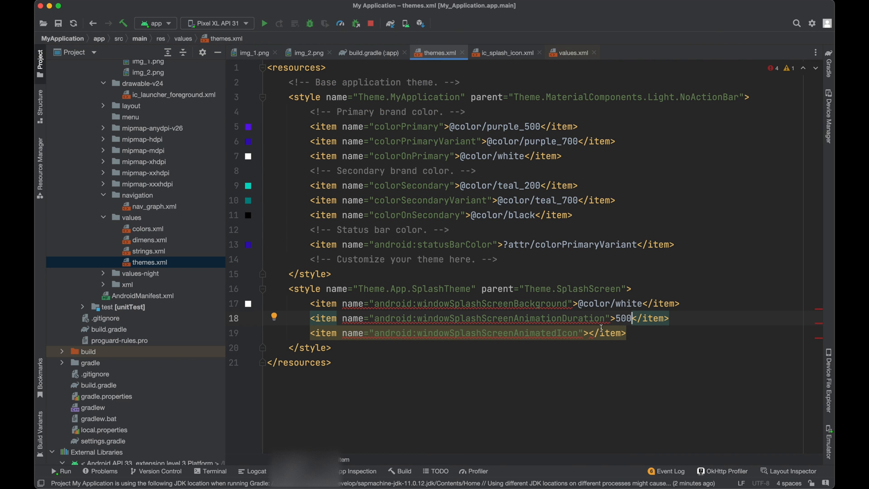
text(@d)
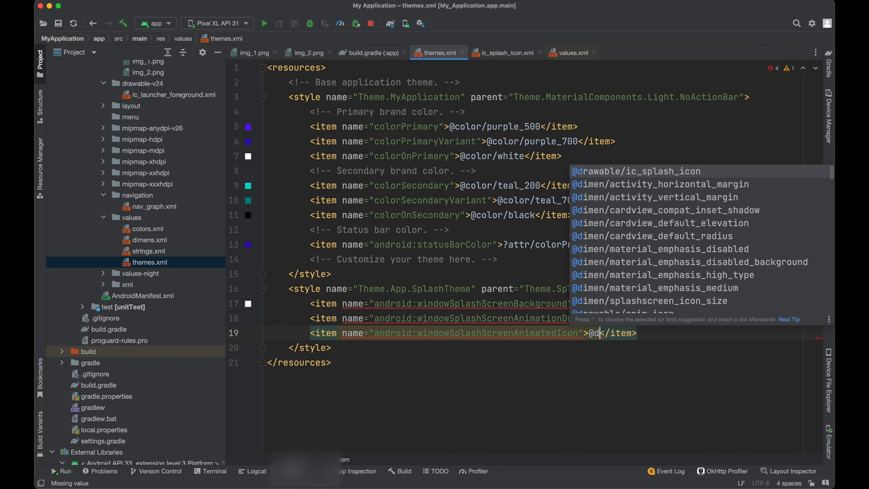
click(637, 171)
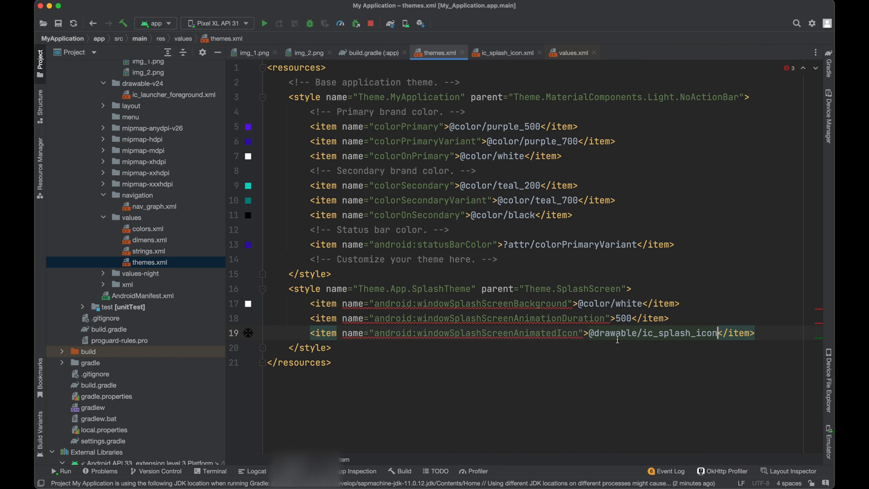
mouse_move(400, 304)
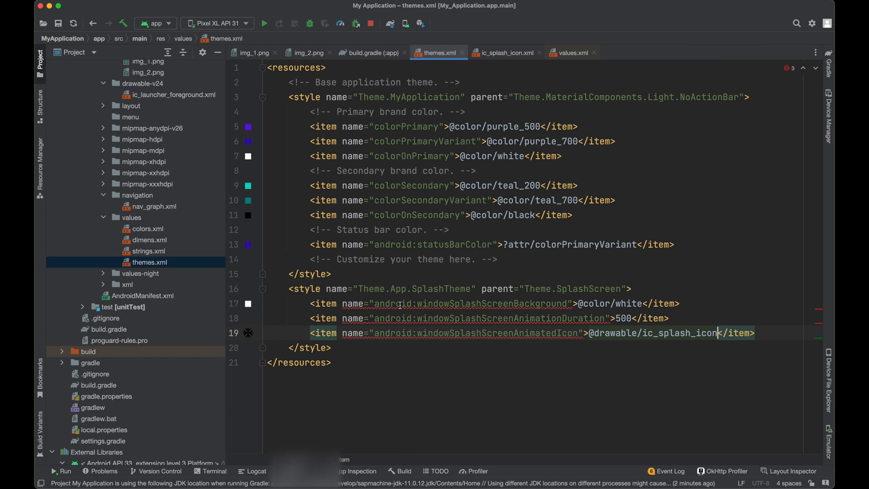
double_click(393, 303)
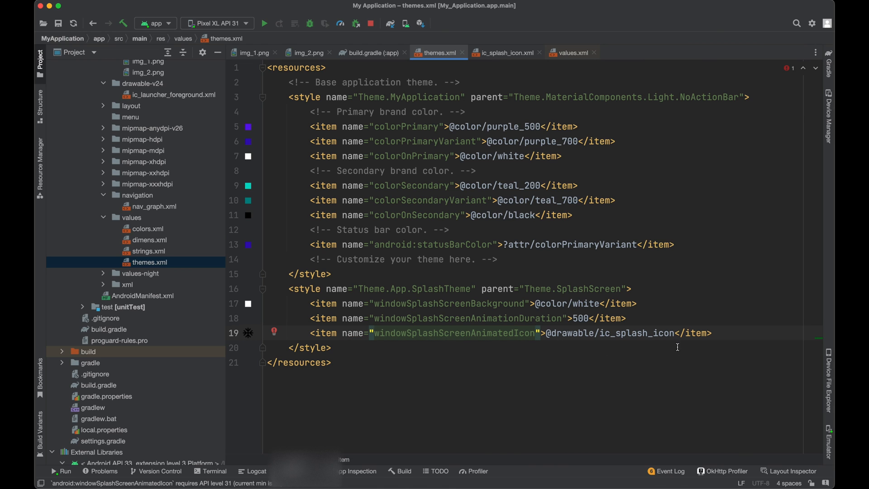
key(enter)
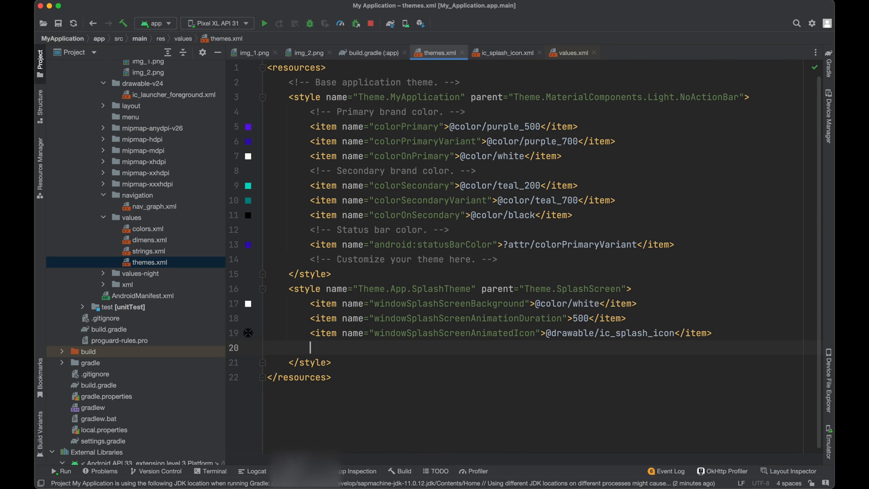
text(<item name=")
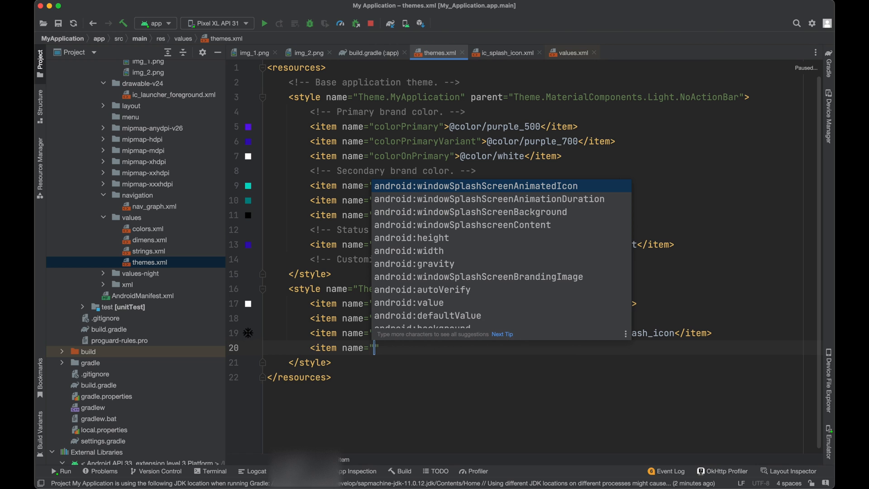
text(post)
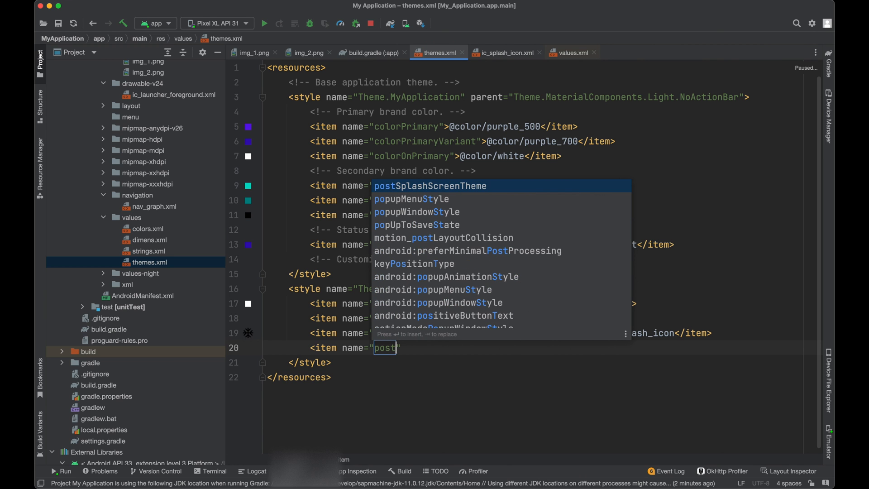
key(Enter)
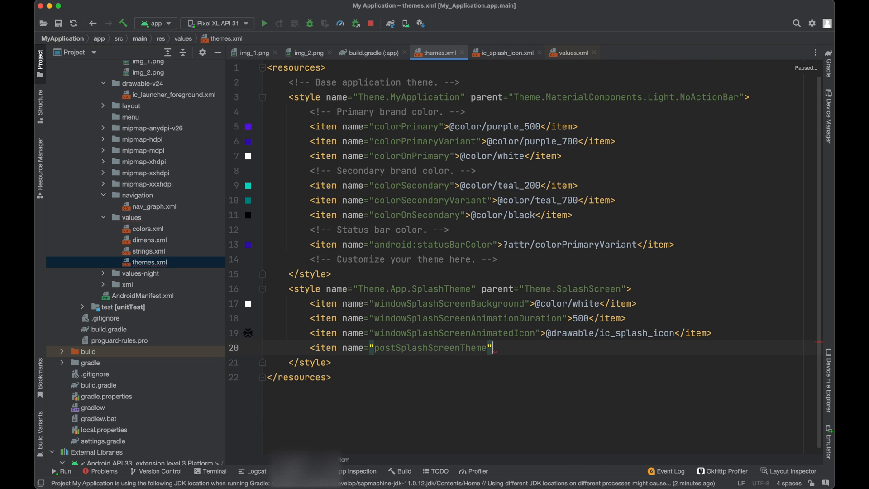
text(></item>)
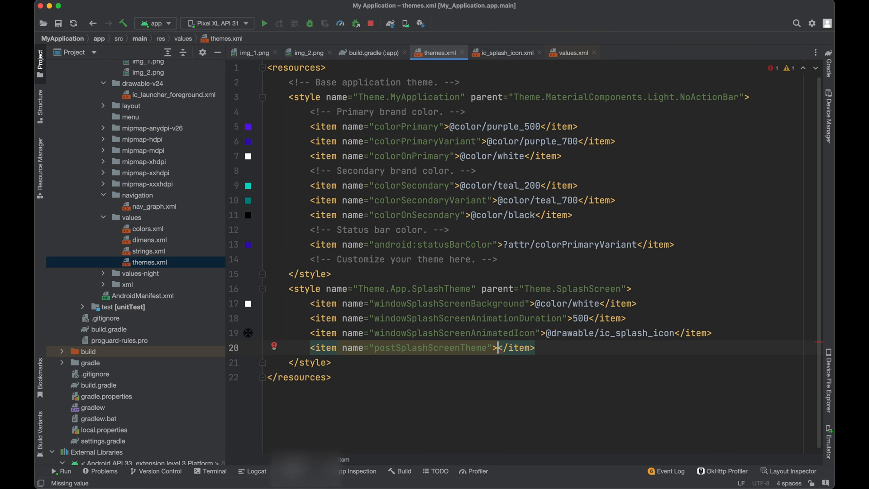
mouse_move(514, 285)
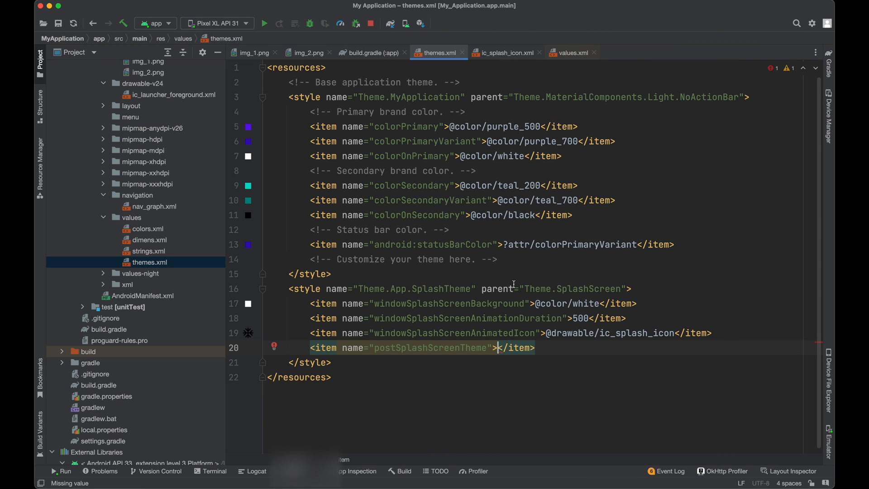
text(@style/Theme.MyApplication)
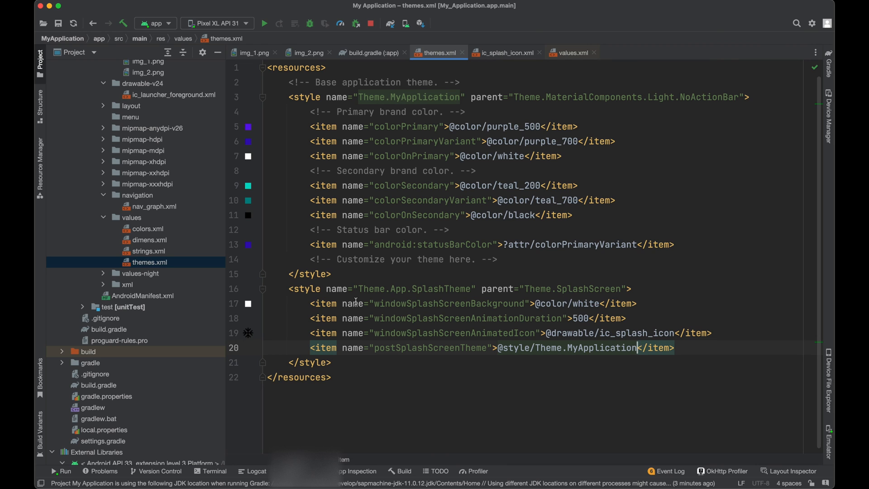
double_click(413, 289)
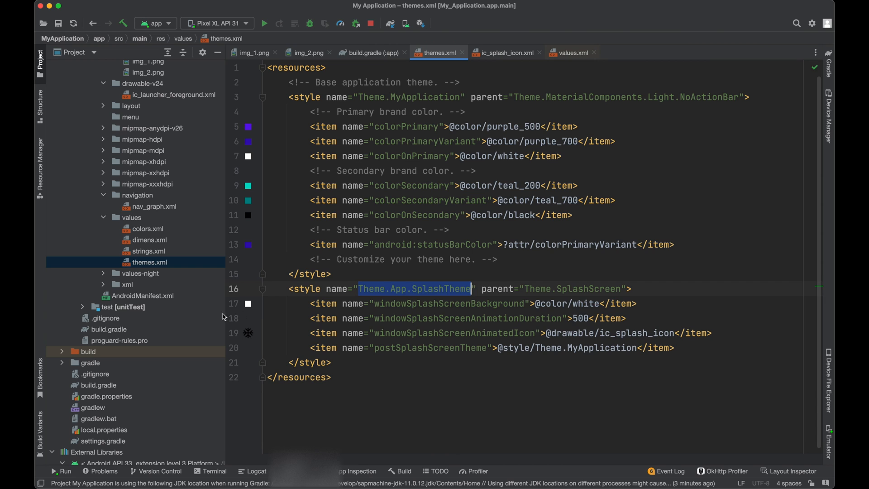
With the manifest theme on Theme.App.SplashTheme, launch My Application on the emulator and hit the 'keeps stopping' crash
click(507, 52)
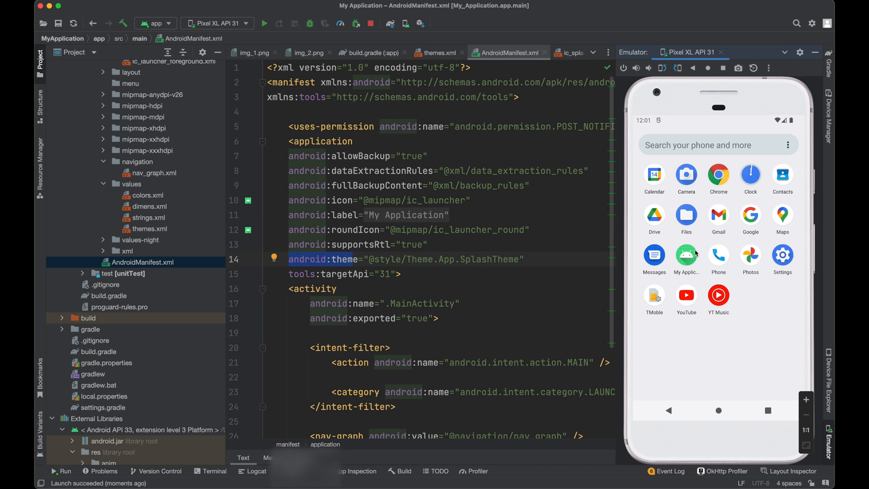
click(686, 255)
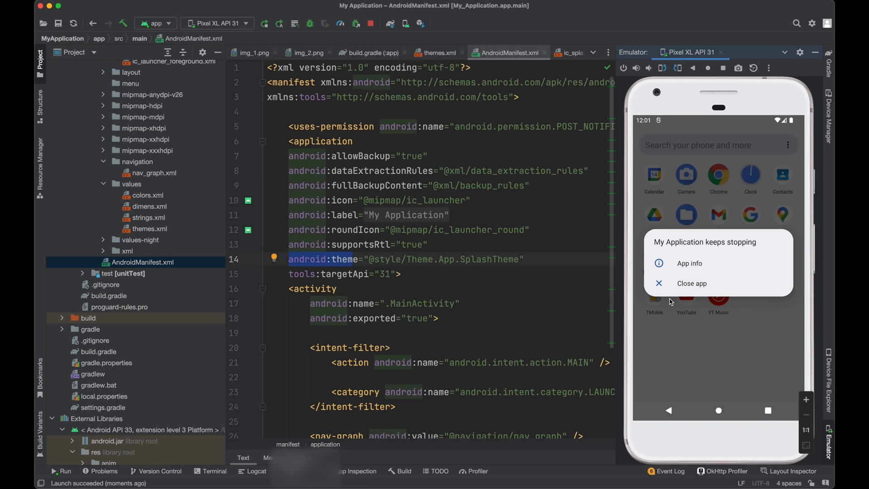
mouse_move(480, 266)
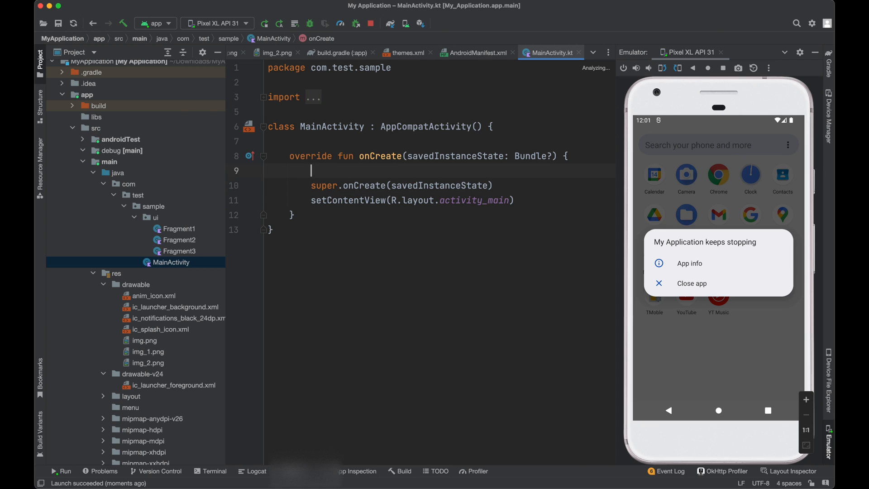
Call installSplashScreen() as the first line of MainActivity's onCreate
text(instal)
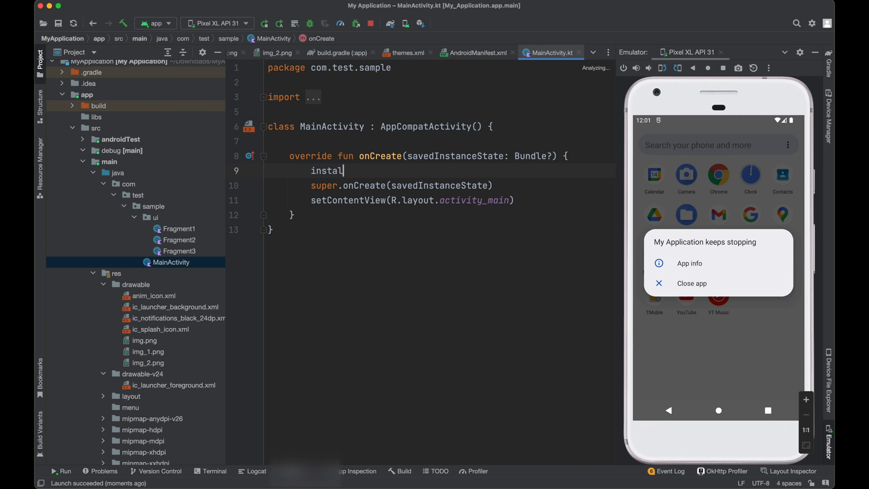
text(SplashScreen()
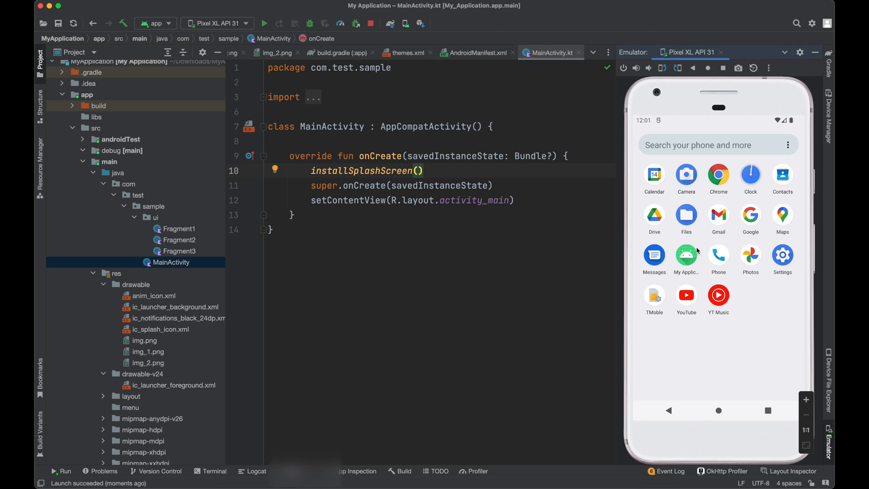
Relaunch the app on the emulator so Screen1 shows without crashing, then return to themes.xml
click(686, 255)
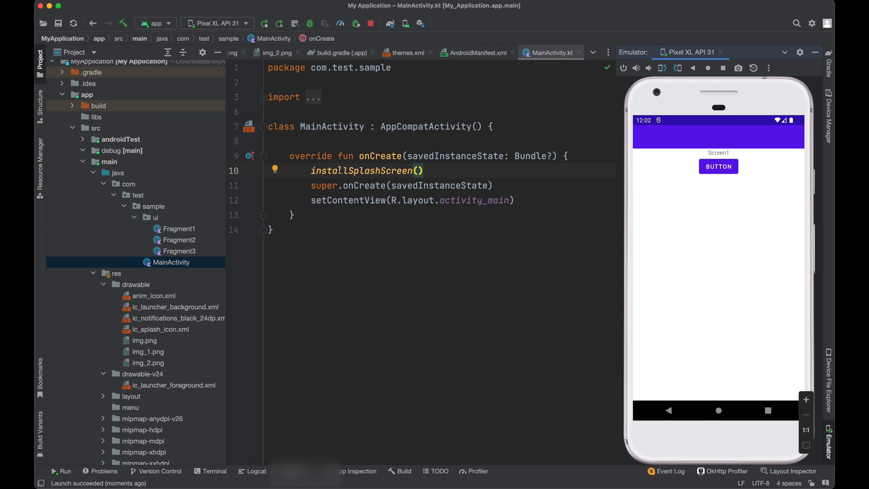
mouse_move(723, 240)
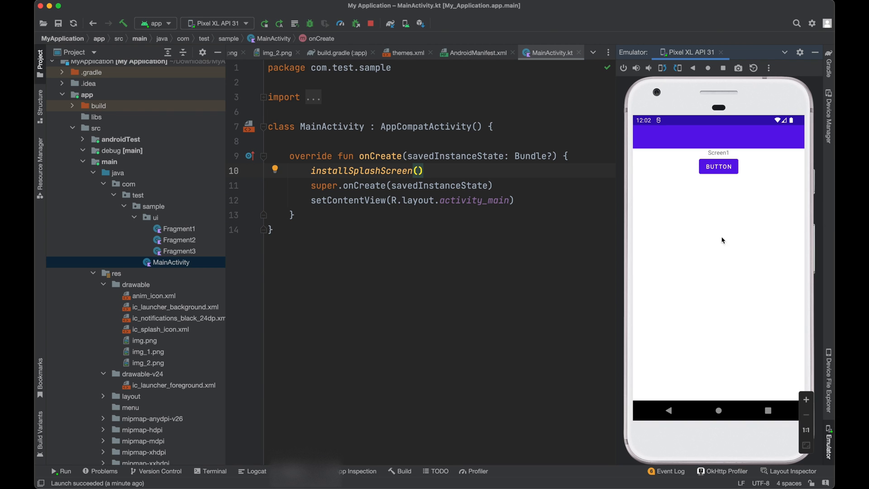
double_click(348, 171)
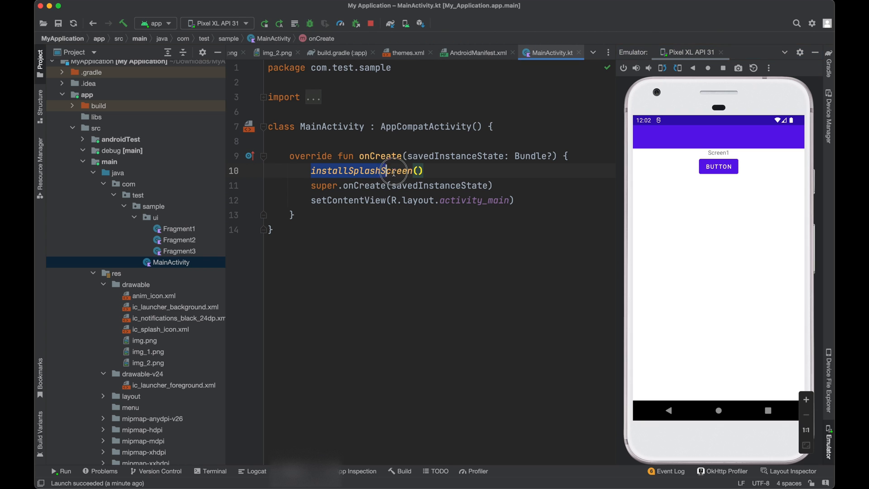
click(408, 52)
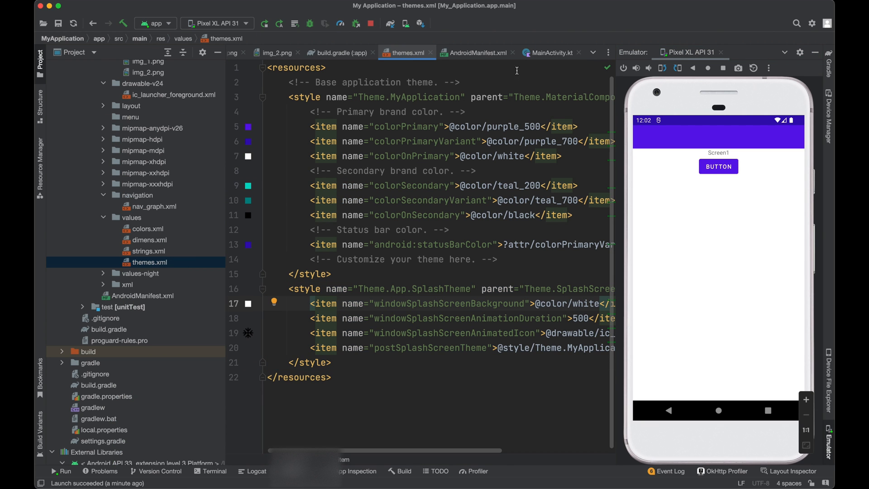
Duplicate the postSplashScreenTheme line and rename it to android:windowSplashScreenBrandingImage
click(474, 52)
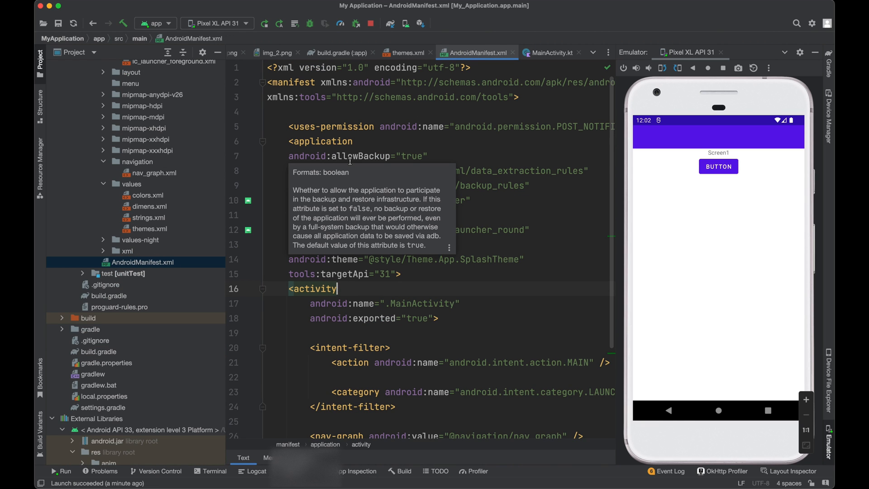
click(409, 53)
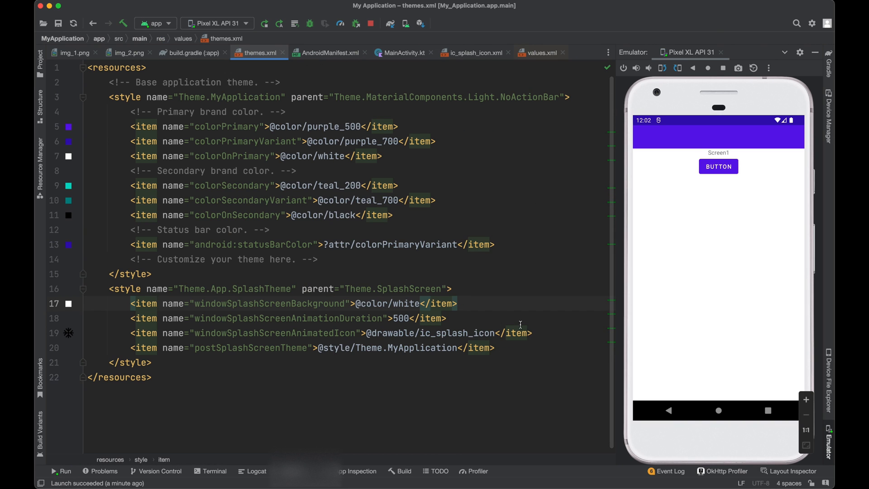
click(496, 348)
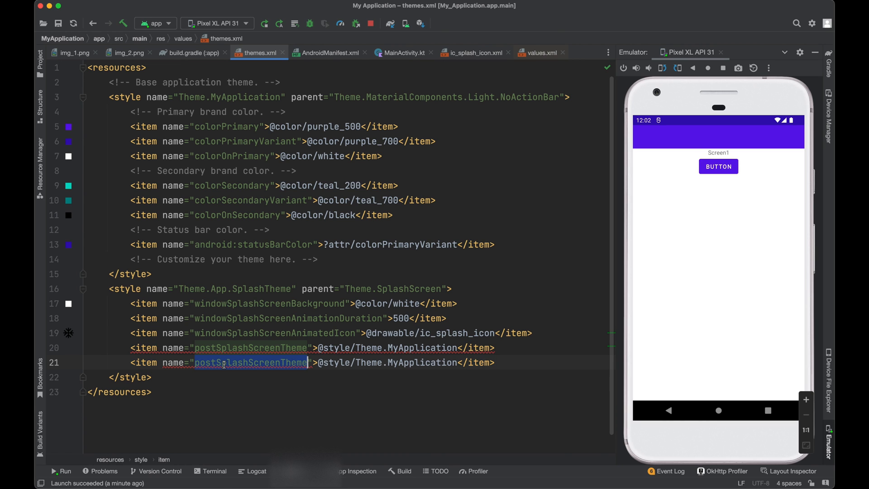
text(b)
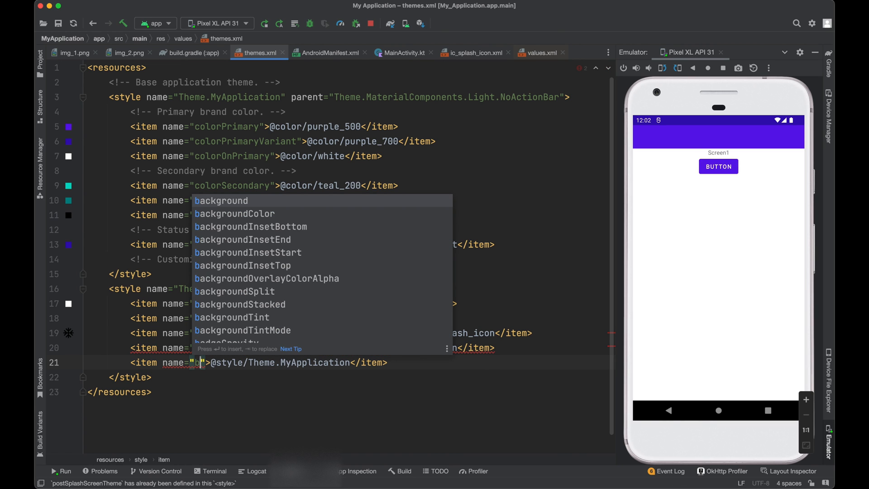
text(android)
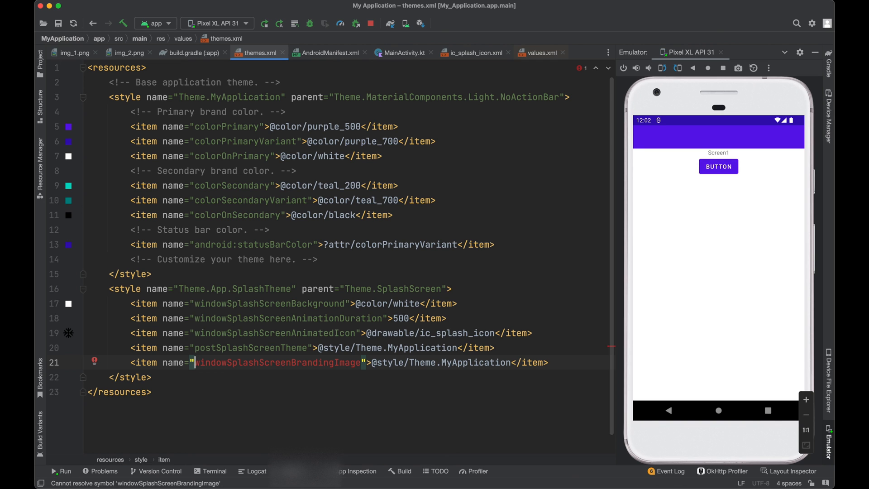
text(android:windowSplashScreenBrandingImage">@style/Theme.MyApplication</item>)
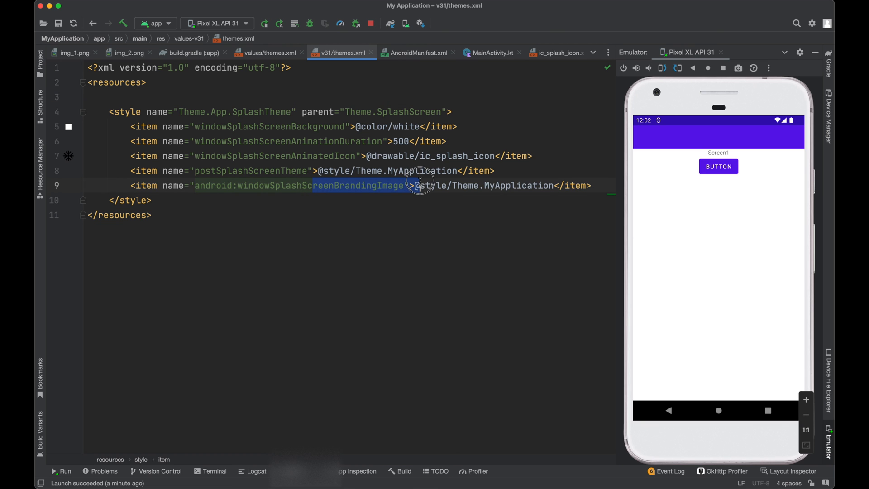
Move Theme.App.SplashTheme into a new values-v31/themes.xml with the branding image item prefixed android:
click(269, 52)
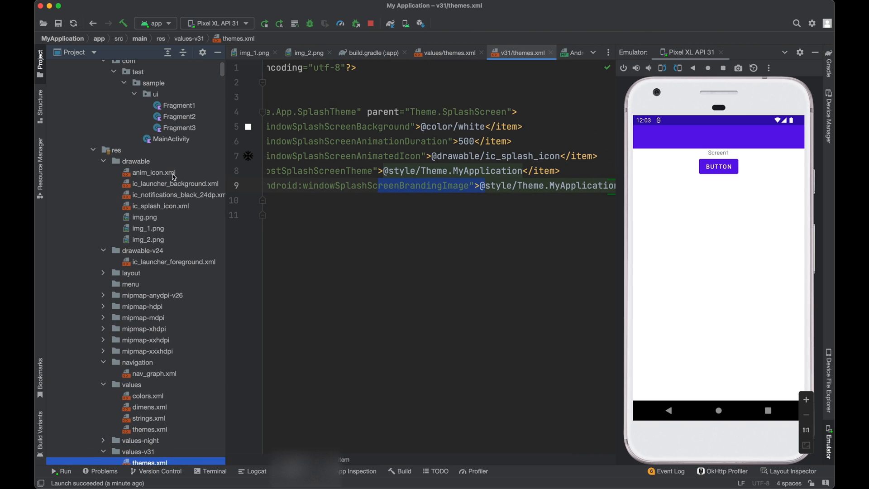
Start a new vector asset in drawable and choose the ABC clip-art icon
right_click(135, 160)
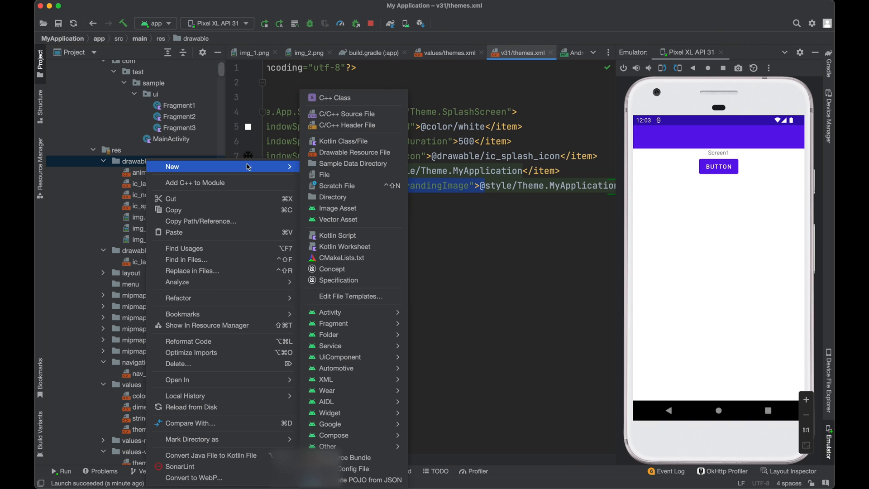
click(336, 219)
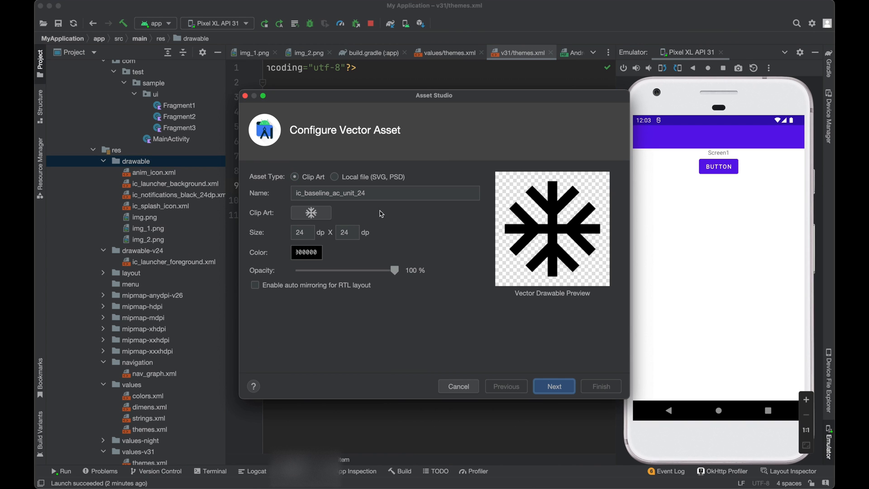
click(311, 212)
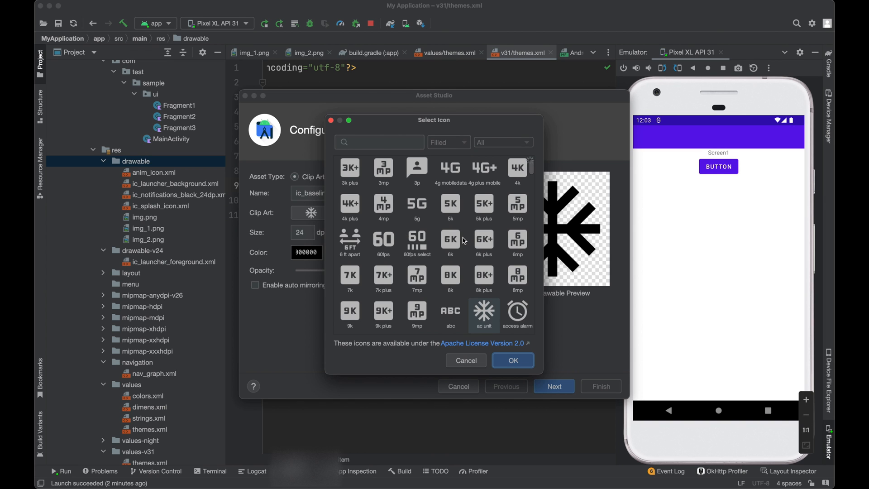
scroll(down, 3)
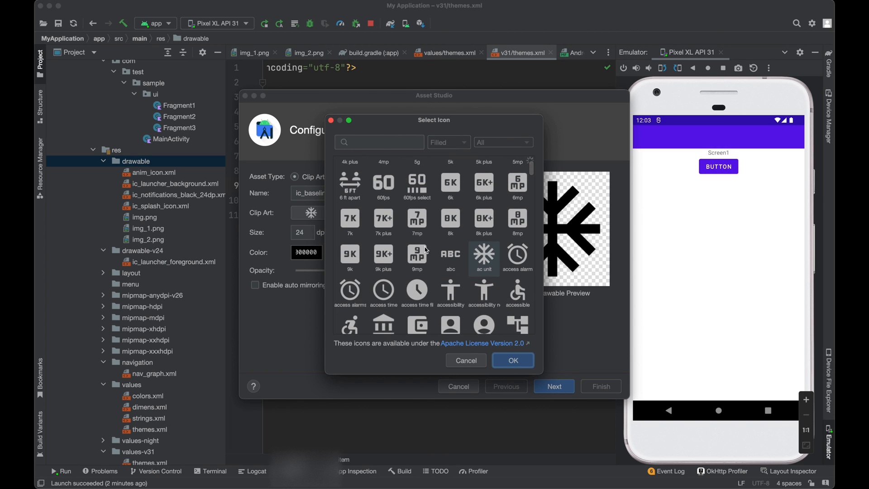
click(450, 256)
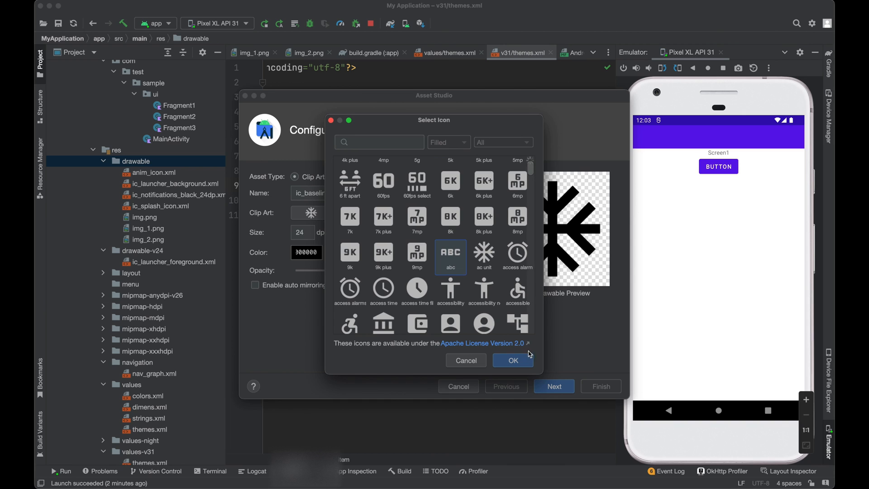
click(512, 360)
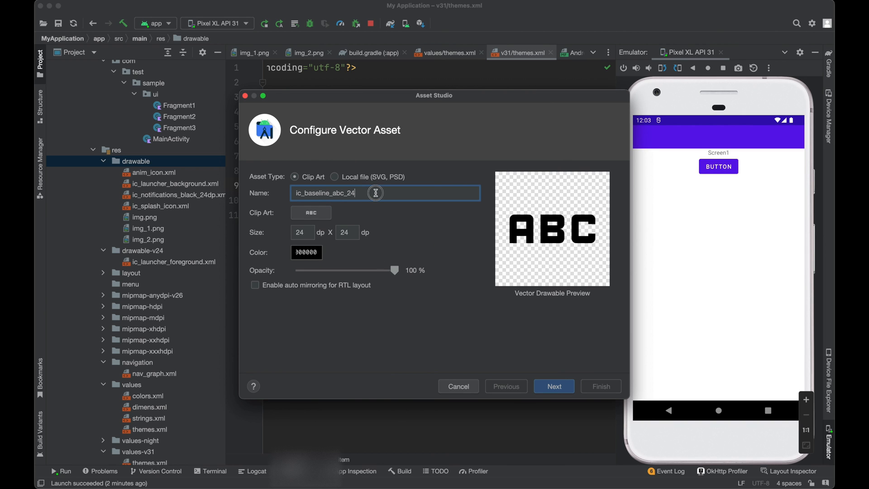
Name the asset ic_branding_image and finish creating the drawable
text(ic_branding_image)
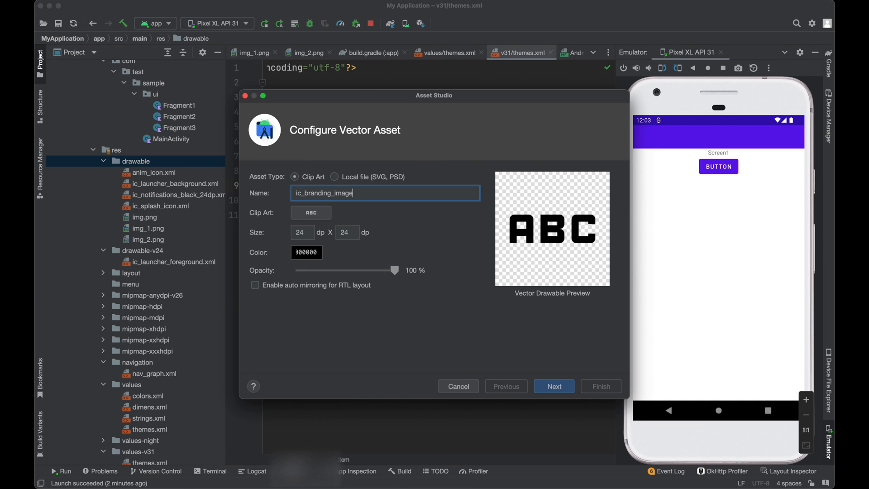
click(554, 386)
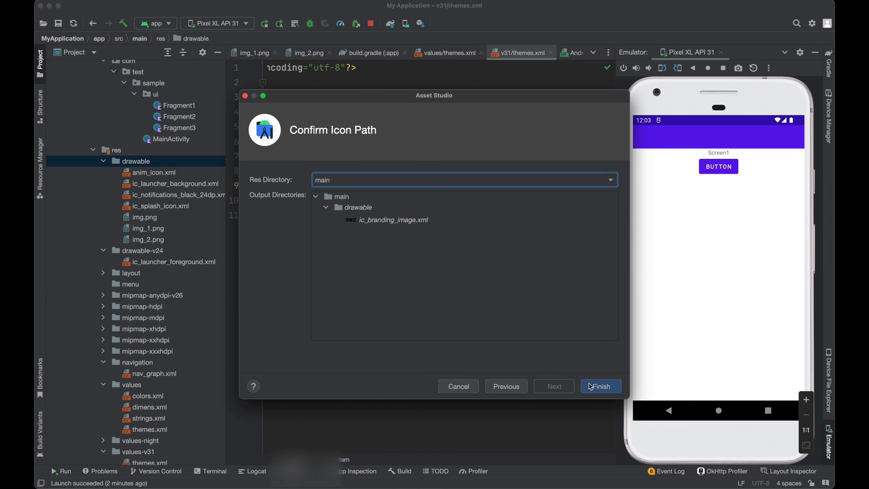
click(601, 386)
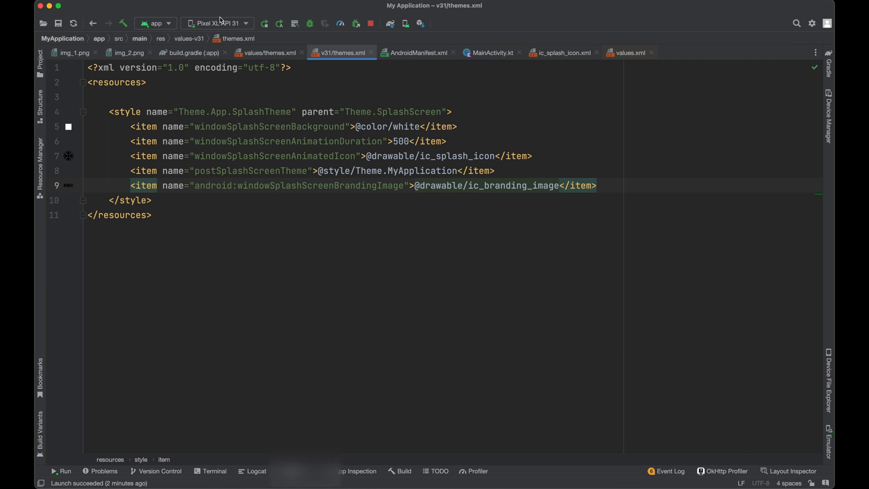
Run the app and launch My Application on the emulator to watch the splash screen
click(265, 23)
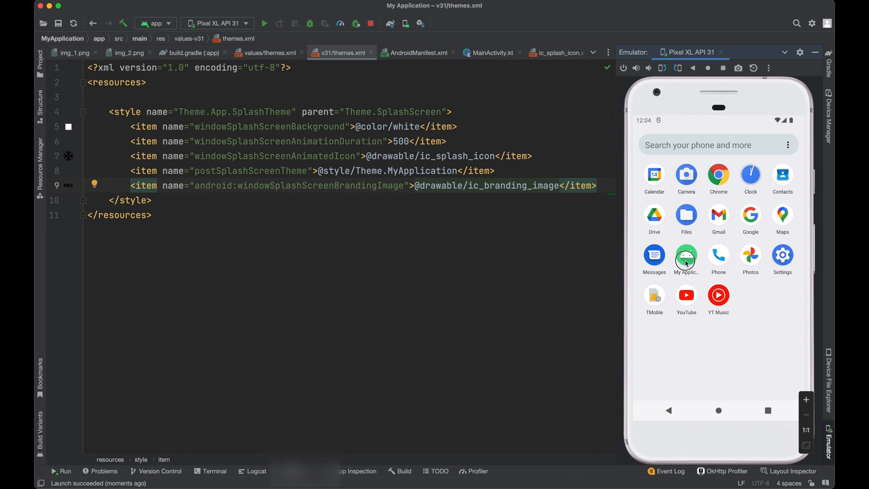
click(686, 255)
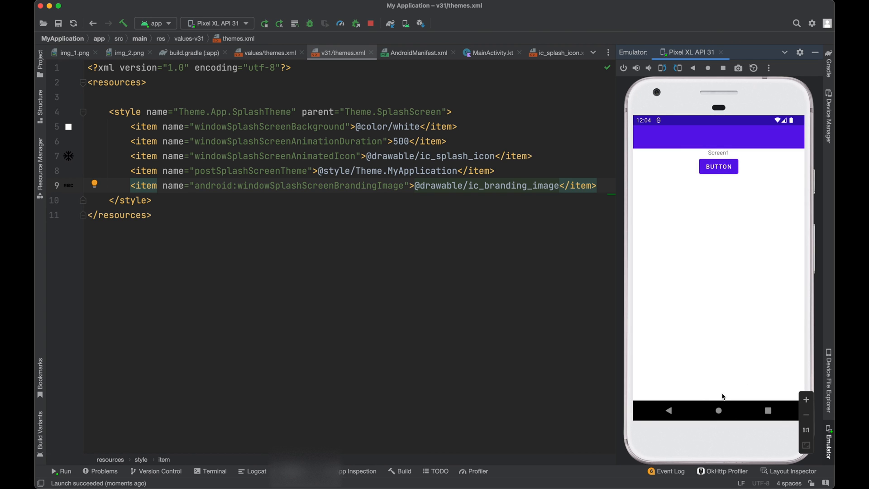
mouse_move(690, 381)
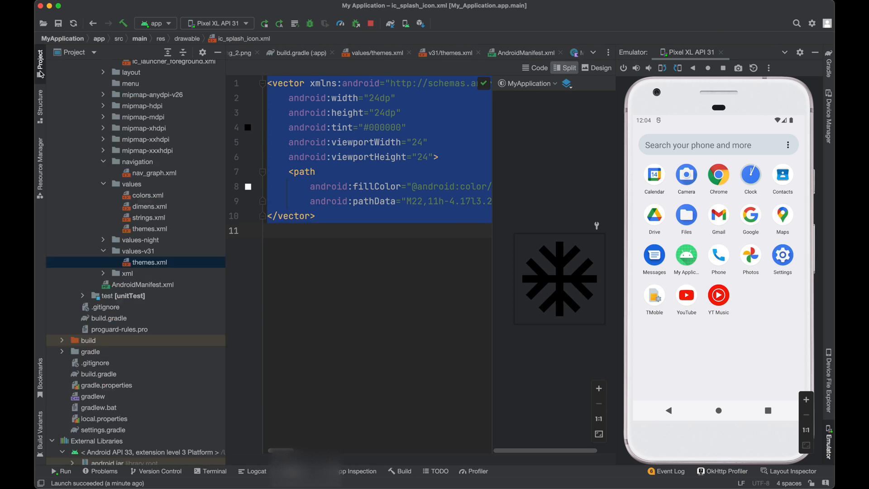
Create a new drawable resource file named splash_wrapper in the drawable folder
right_click(135, 207)
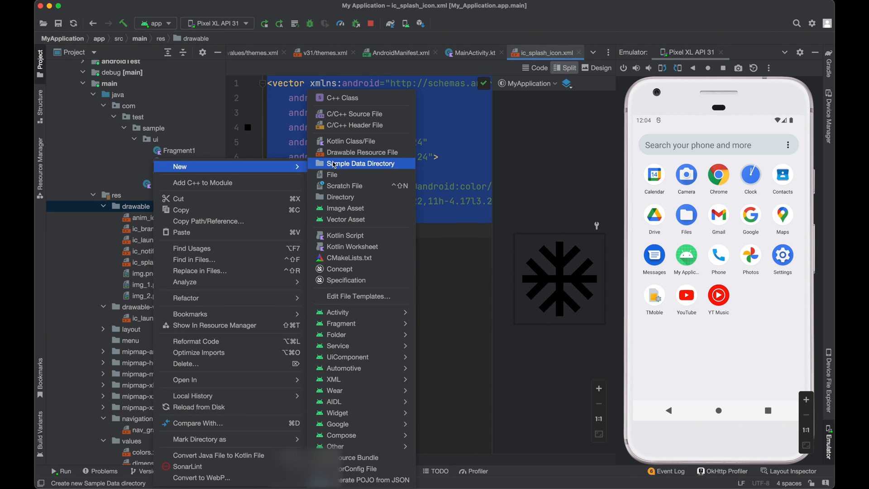
mouse_move(360, 152)
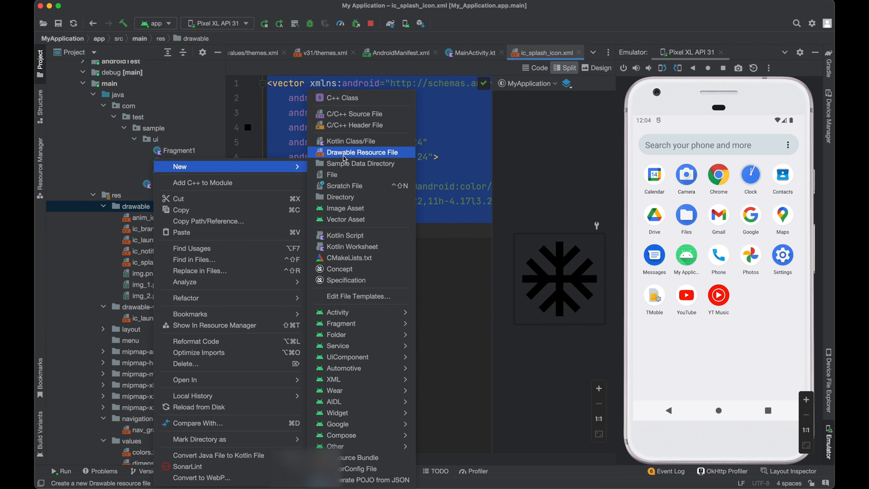
click(363, 152)
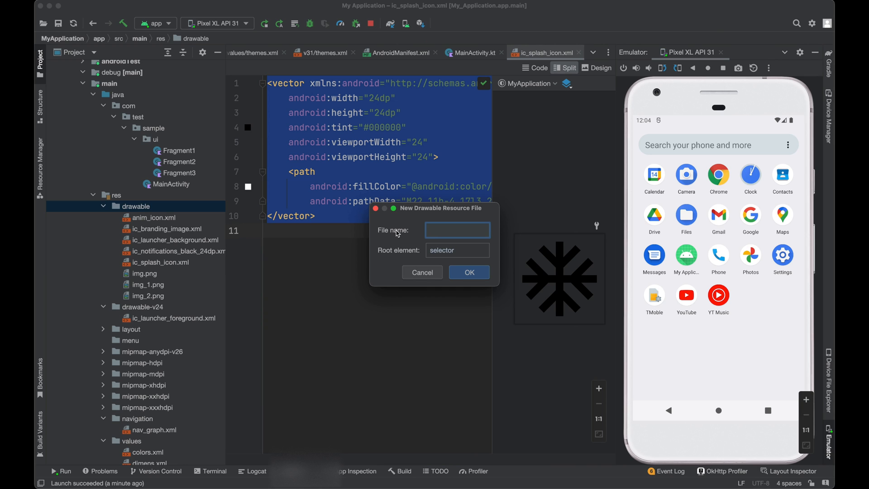
text(splash_w)
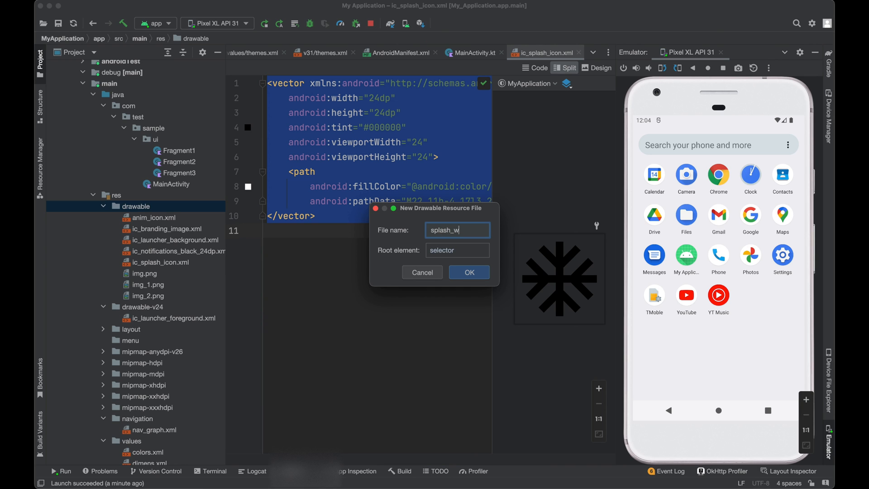
click(469, 273)
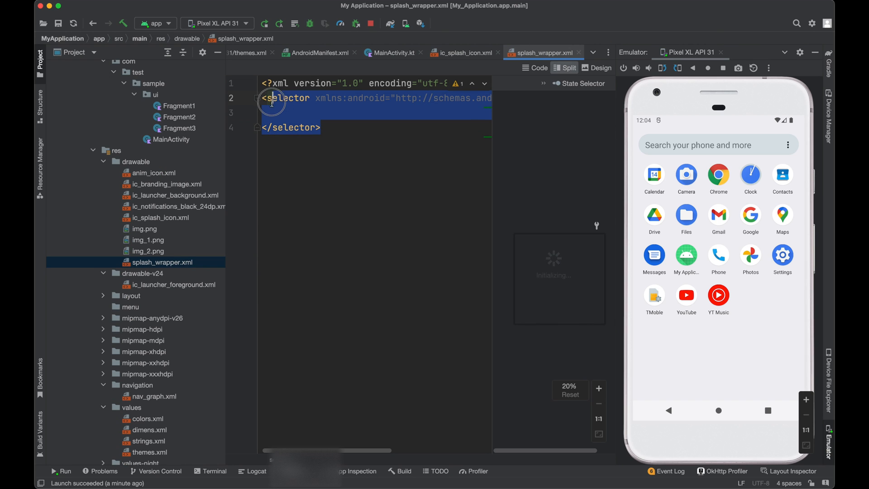
text(Lay)
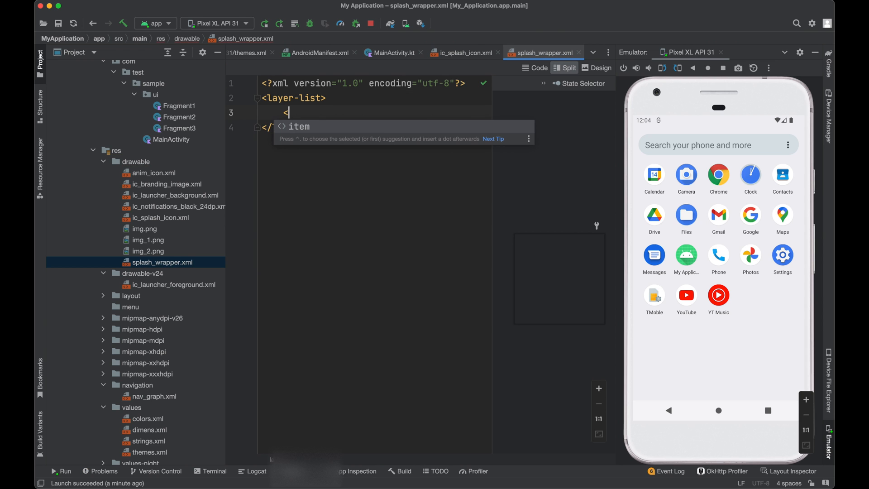
text(item d)
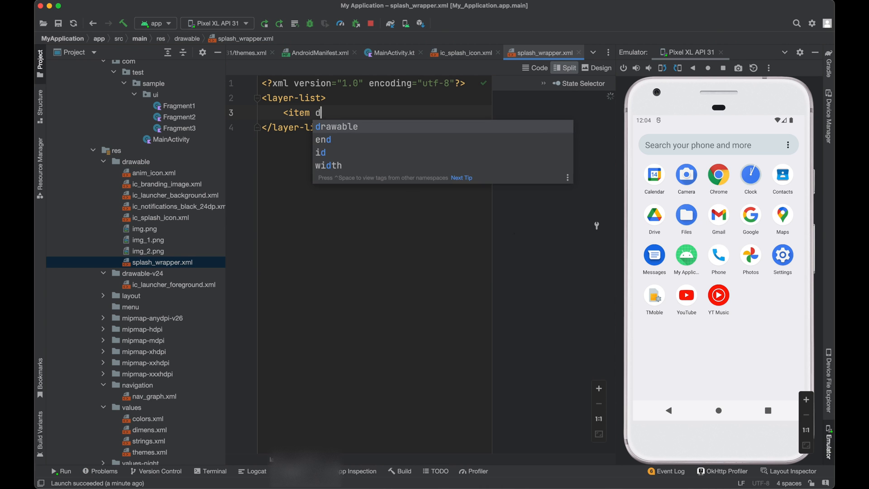
text(android:drawable="sp)
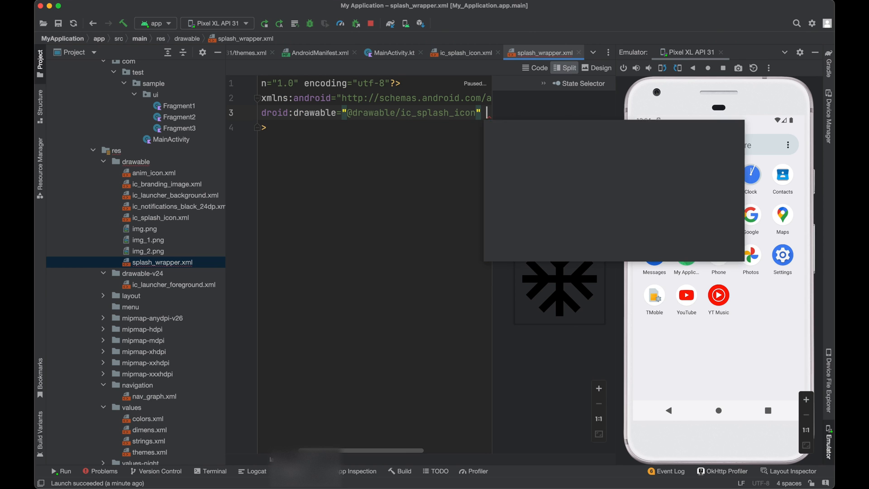
text(android:gravity="c)
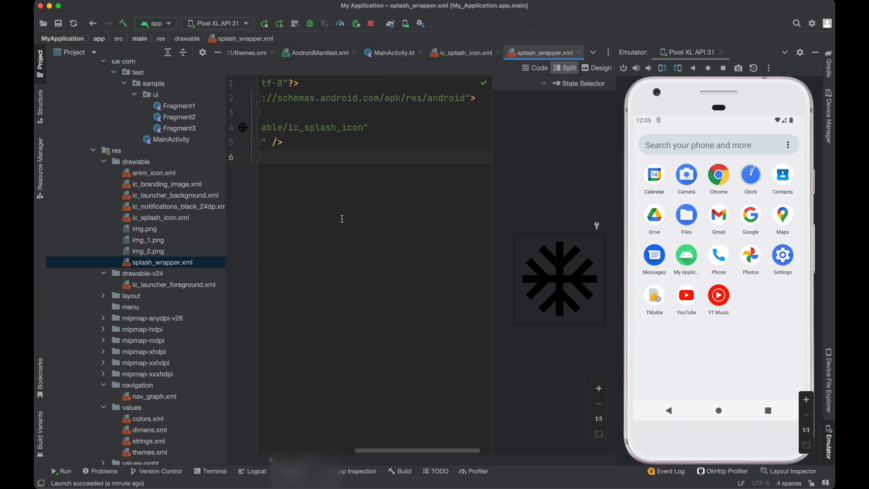
scroll(down, 3)
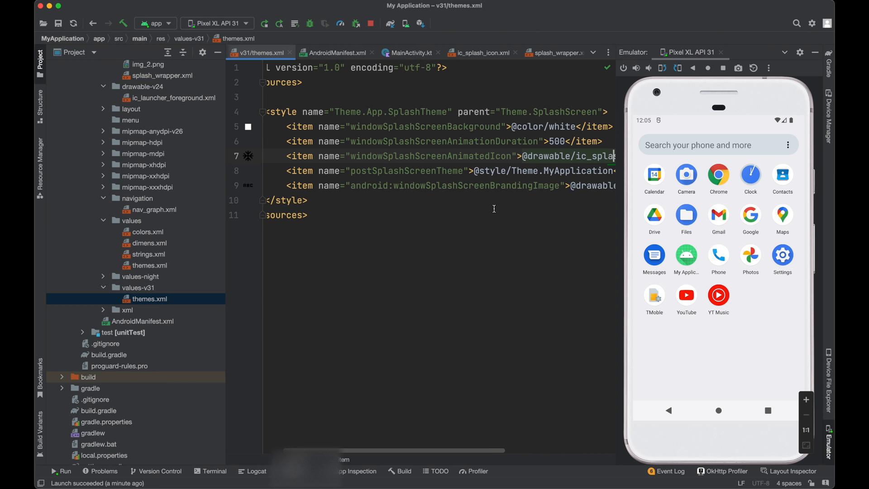
click(540, 156)
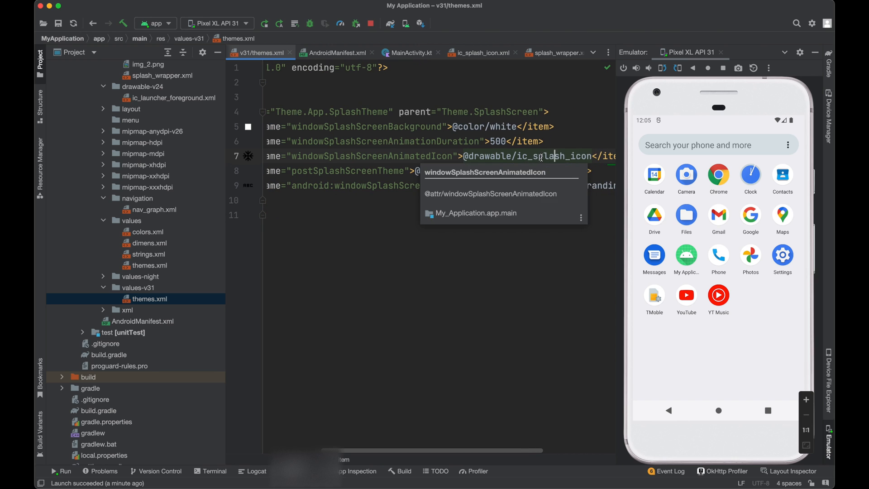
text(splash_wrapper)
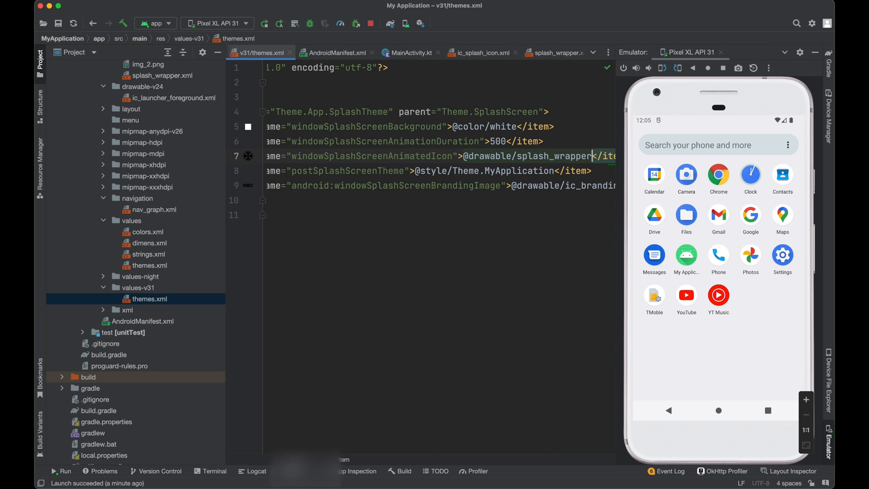
mouse_move(563, 161)
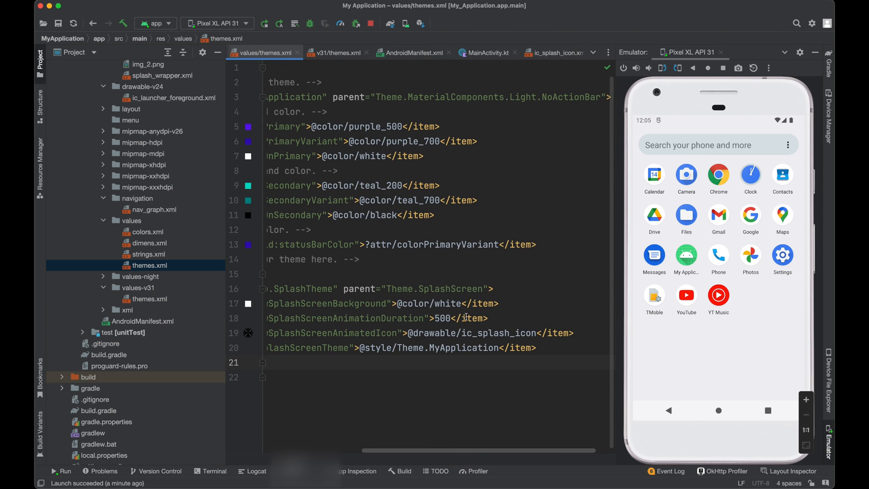
text(splash_wrapper)
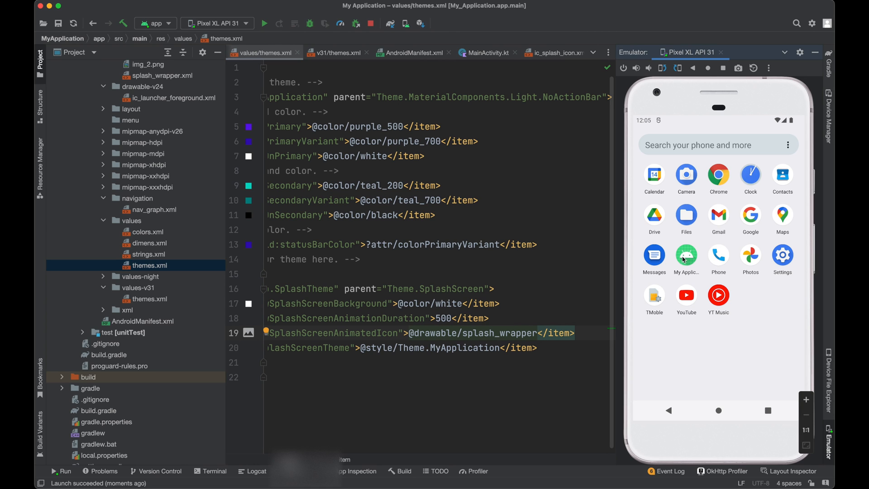
click(686, 256)
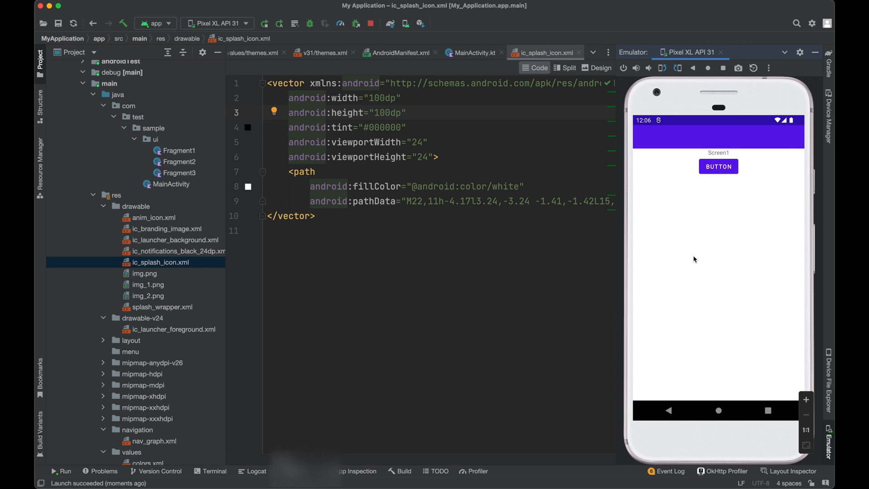
mouse_move(458, 69)
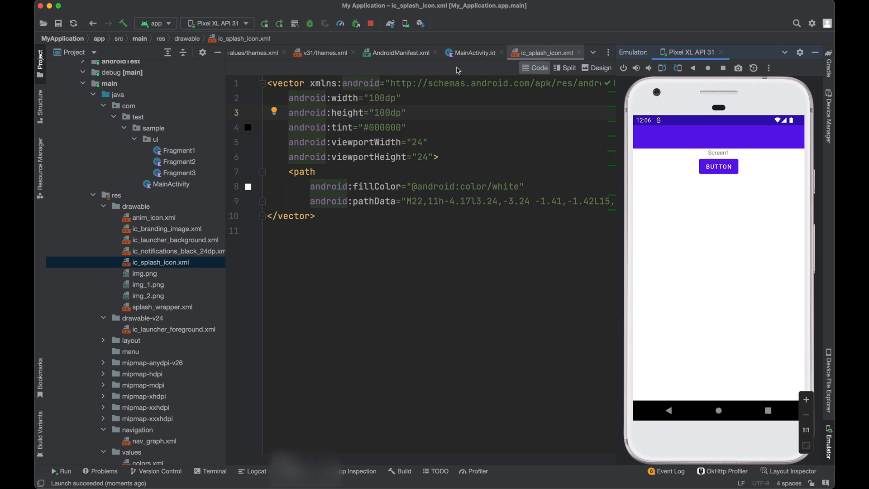
Switch to the MainActivity.kt source where onCreate installs the splash screen
click(472, 52)
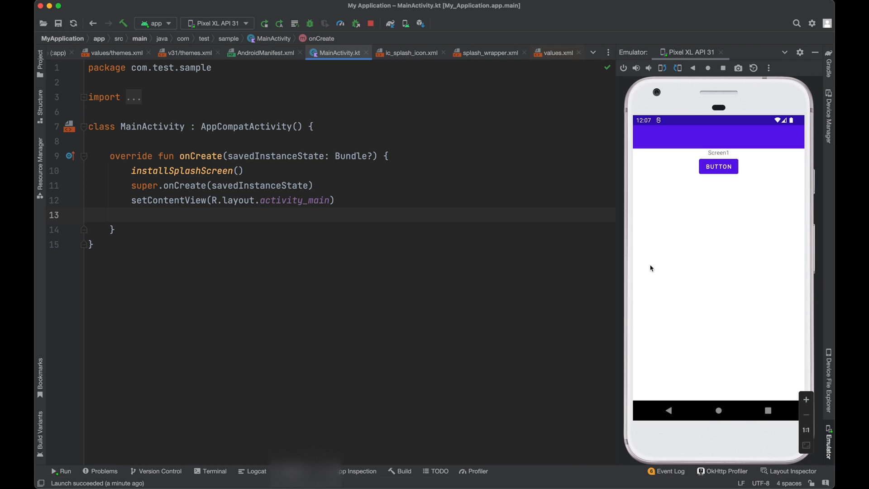
Declare val container = findViewById<View>(android.R.id.content) in onCreate
text(va)
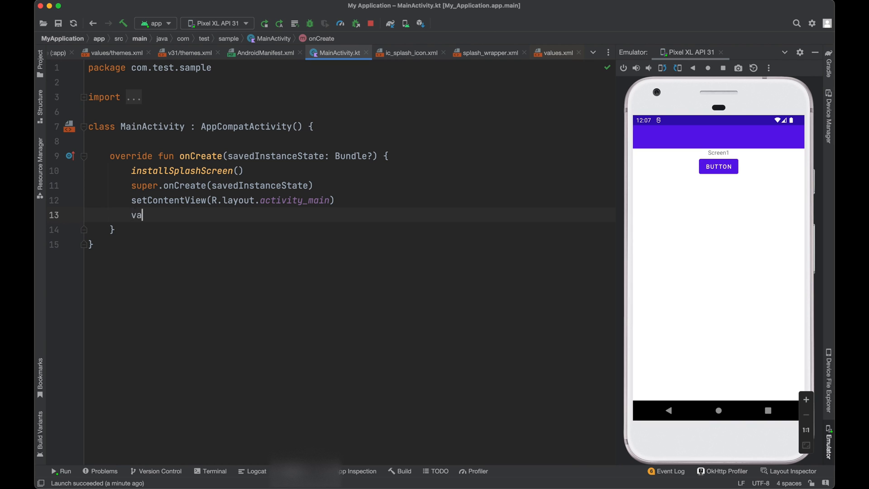
text(l)
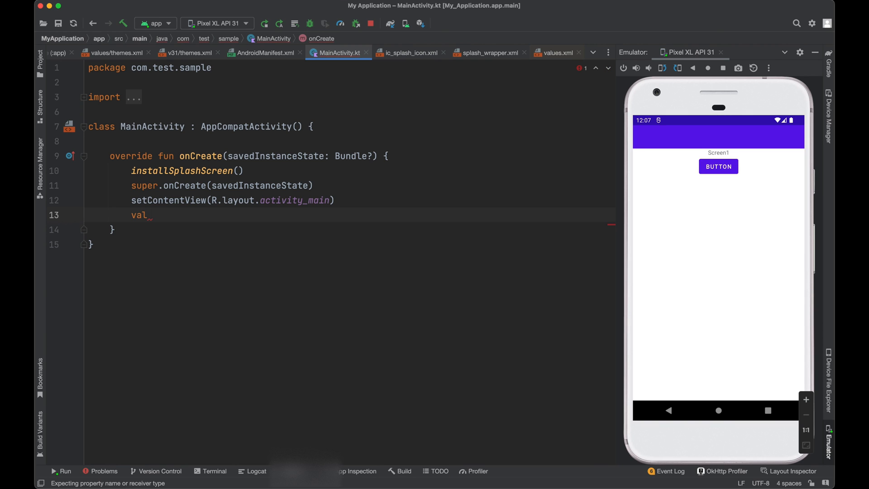
text(container = findViewById<>()
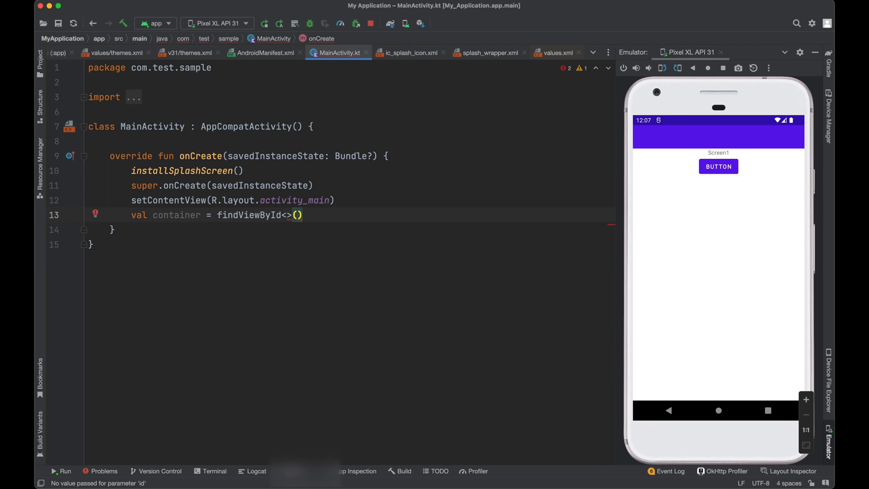
text(android.R.id)
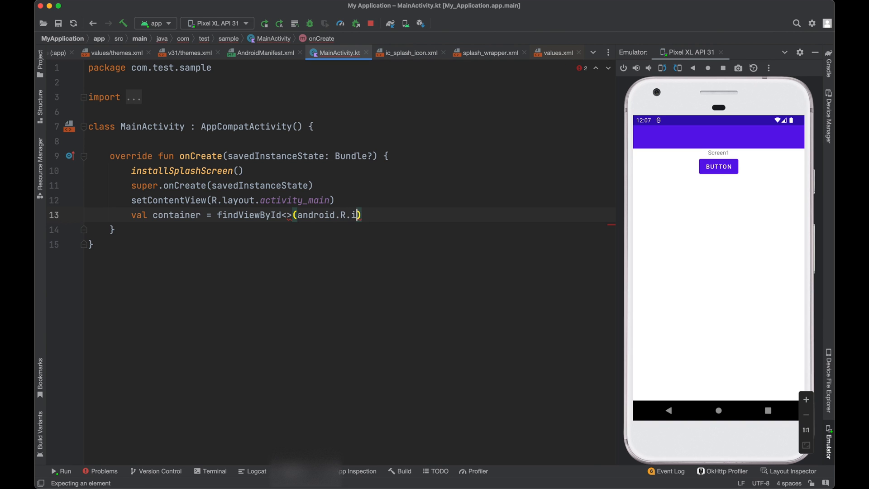
text(content)
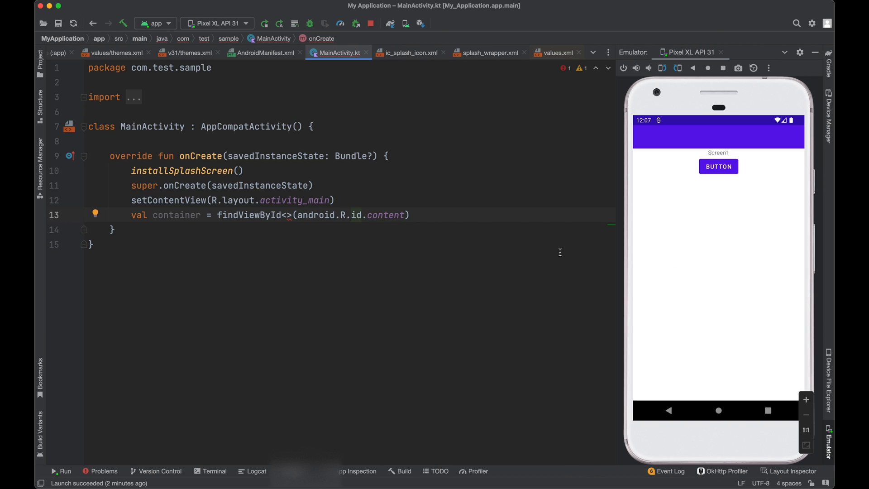
click(386, 215)
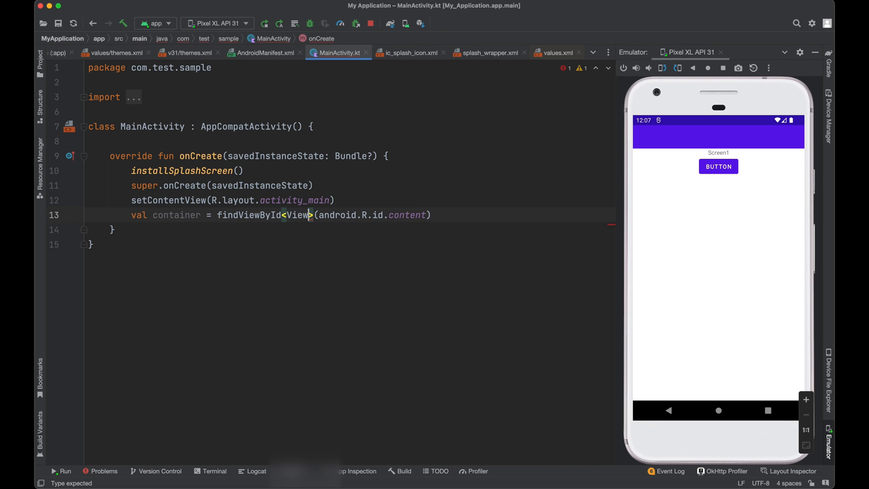
Begin a new statement on the next line starting with container
key(enter)
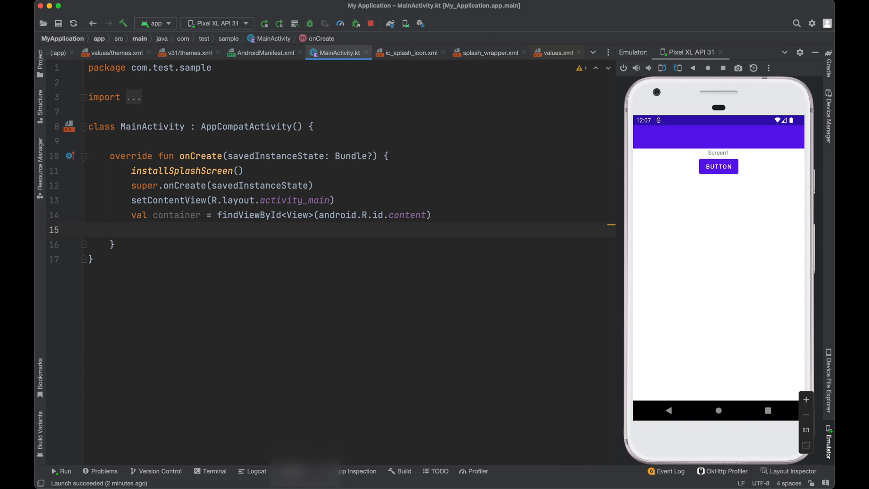
text(container.)
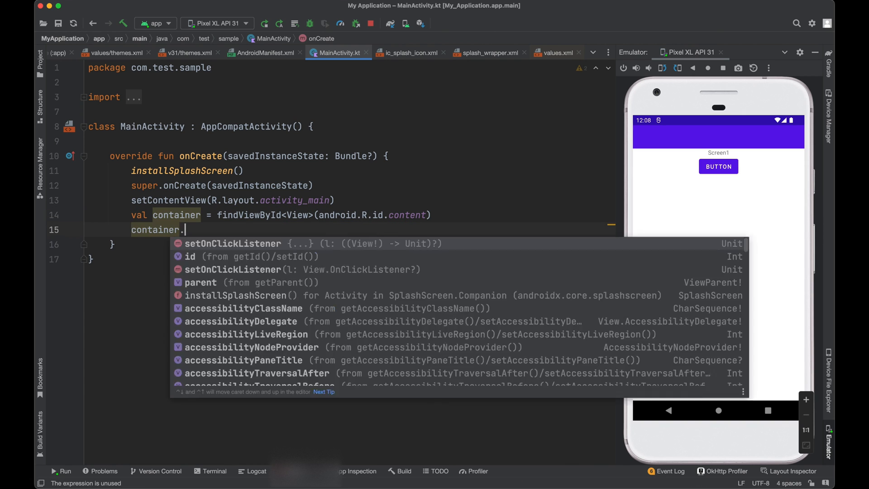
Add an OnPreDrawListener object with an onPreDraw override to container.viewTreeObserver
text(tr)
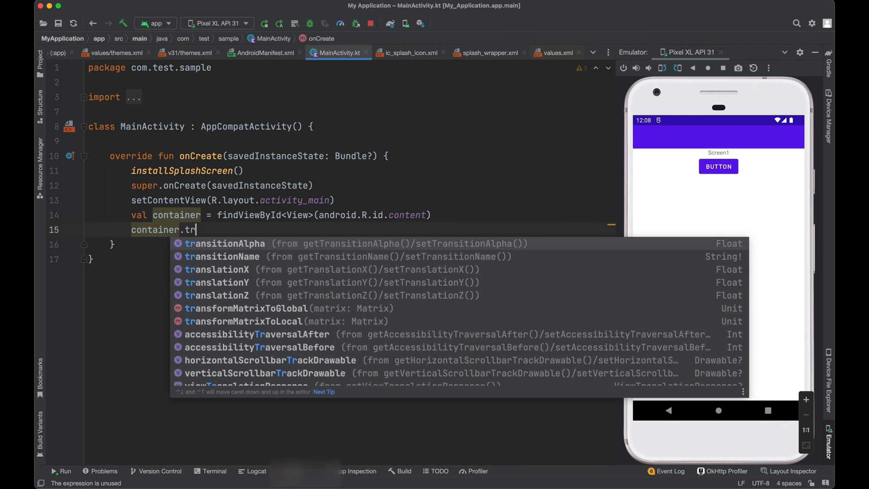
text(viewTreeObserver)
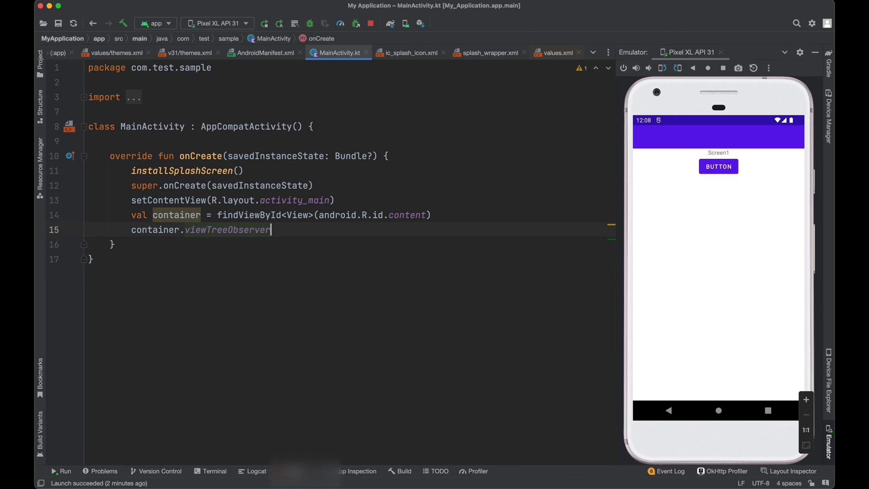
text(.add)
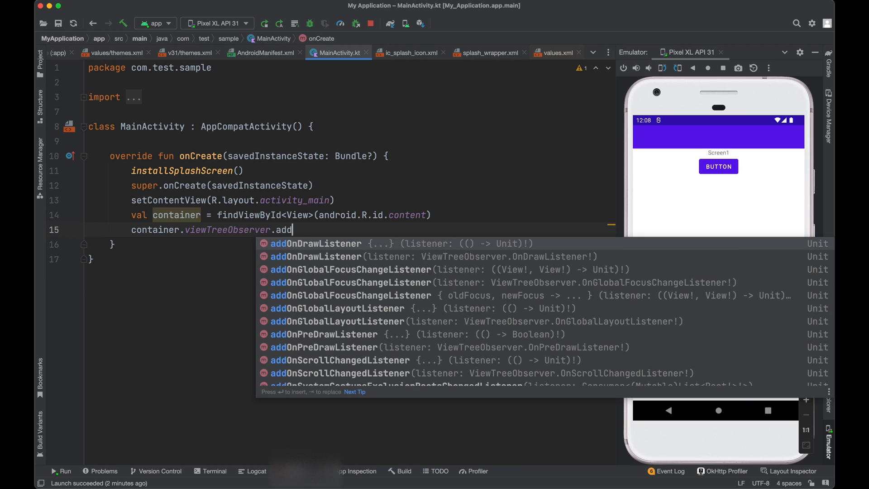
text(OnPreDrawListener(o)
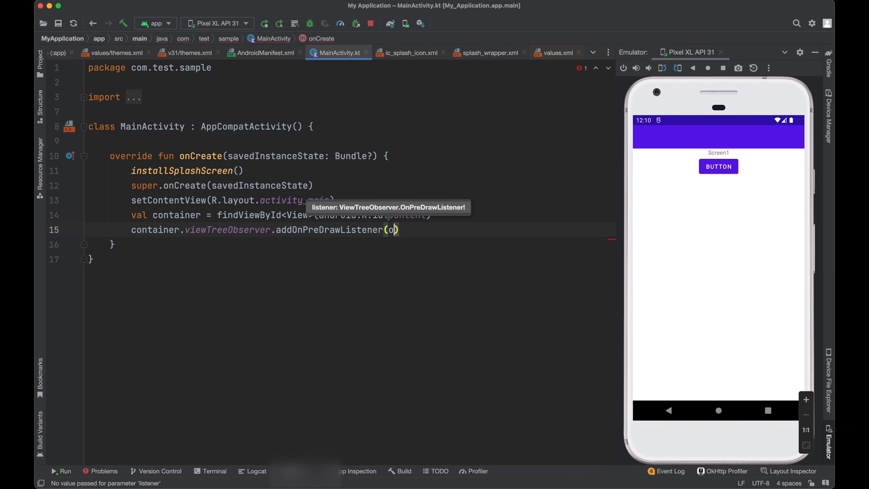
text(bject : On)
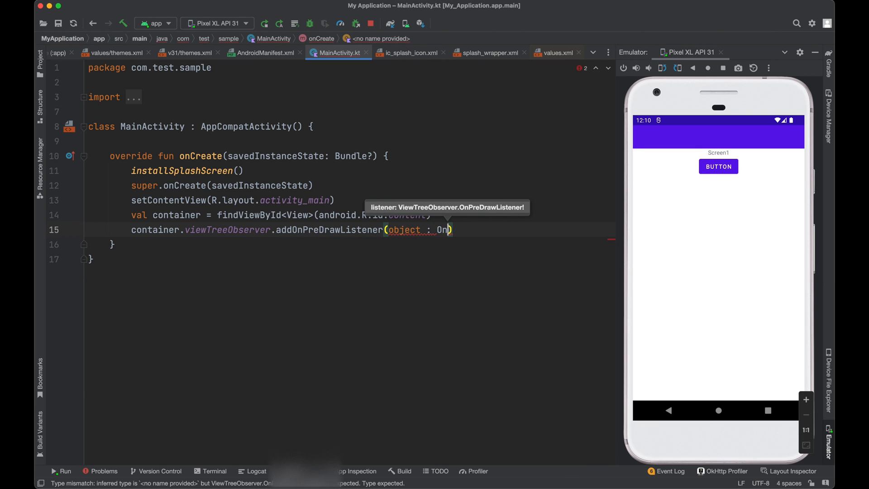
text(PreDrawListener {)
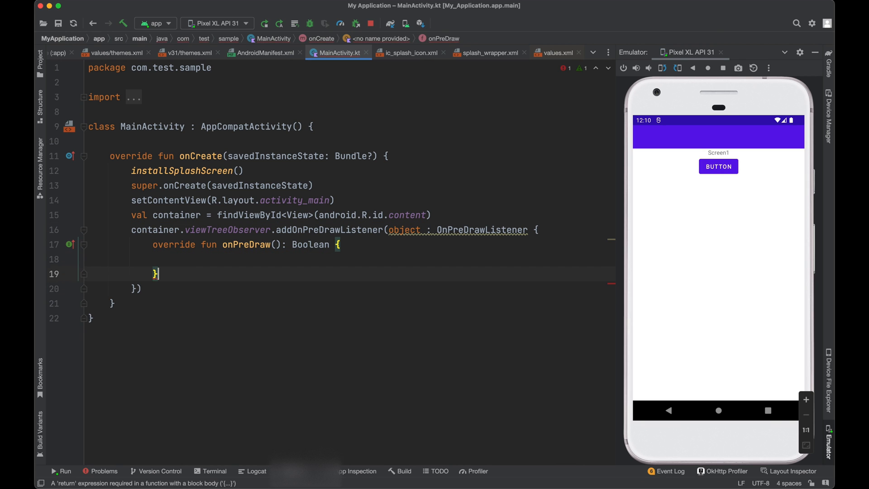
Write if(false) { return true } else { return false } in onPreDraw and run the app
text(if()
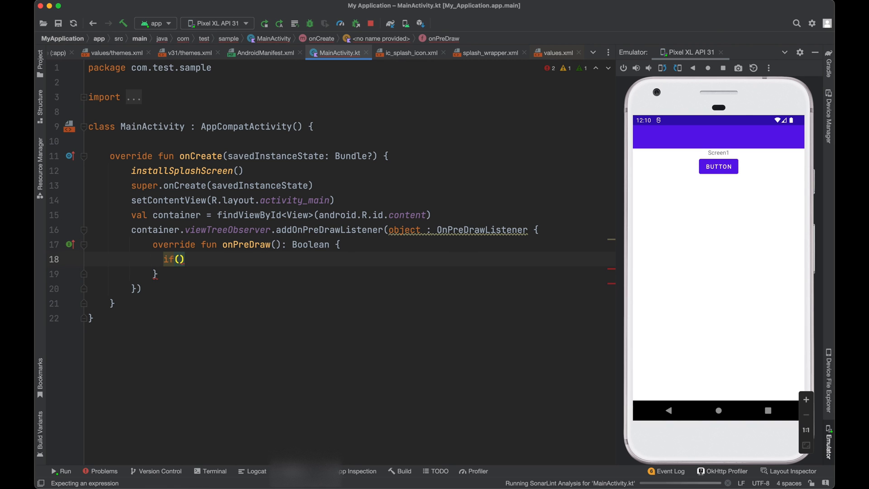
text(true)
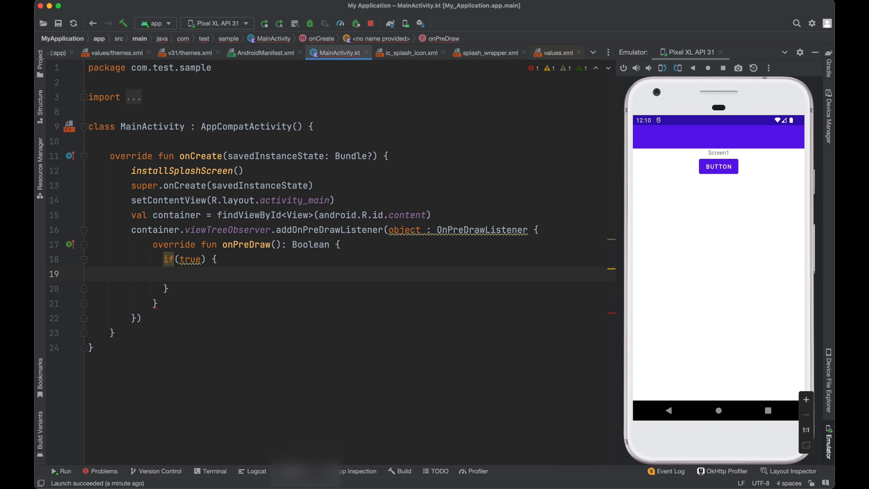
text(return true)
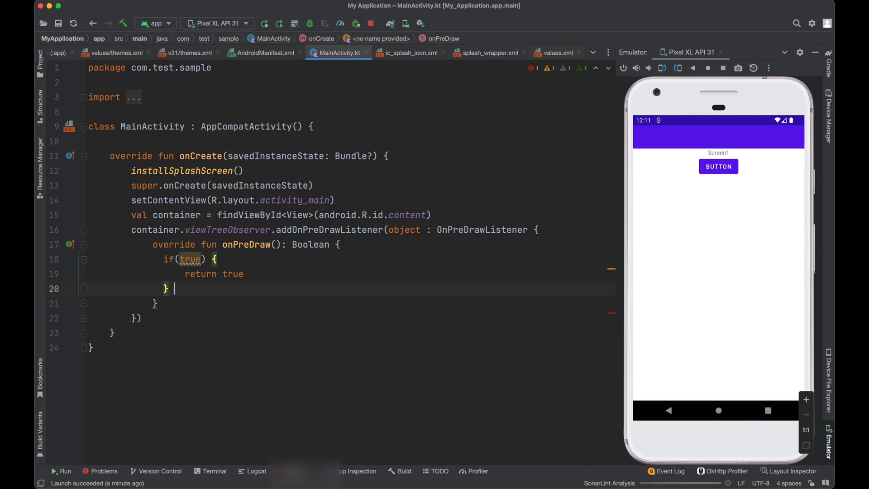
text(else {)
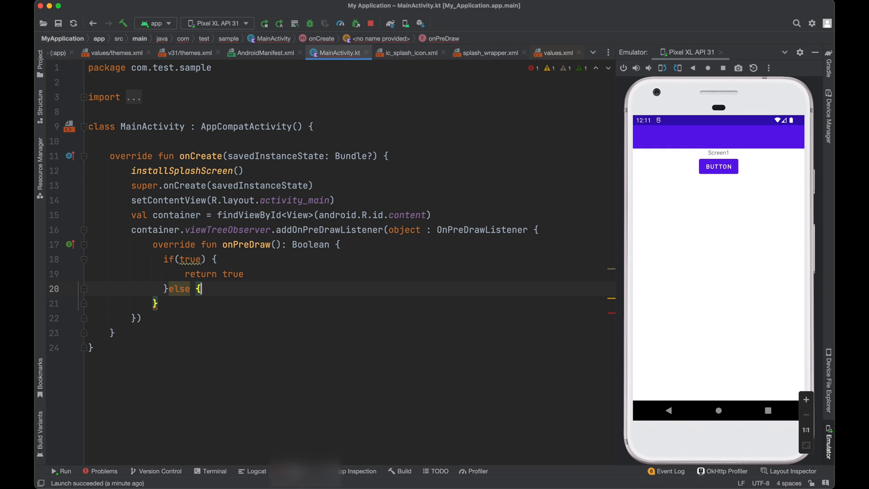
text(return)
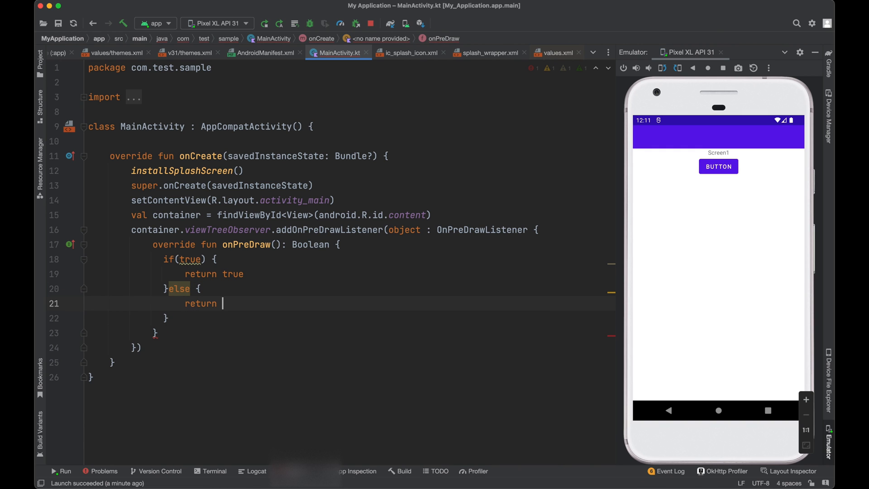
text(false)
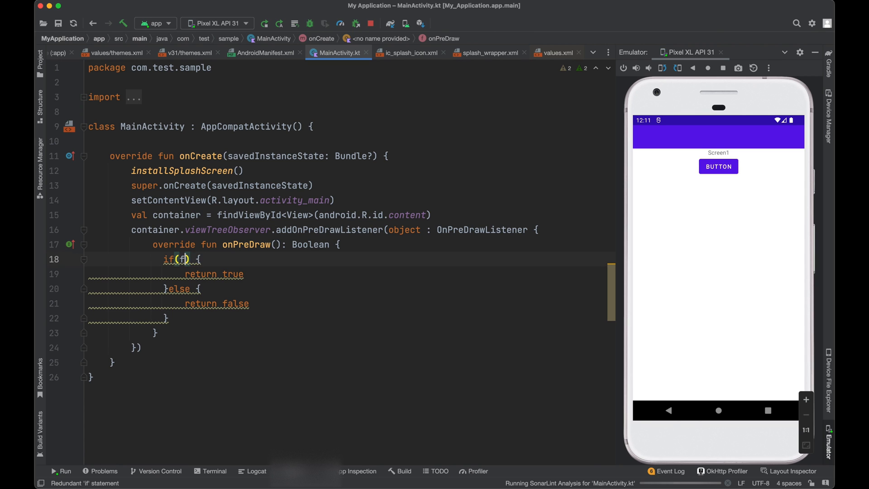
text(false)
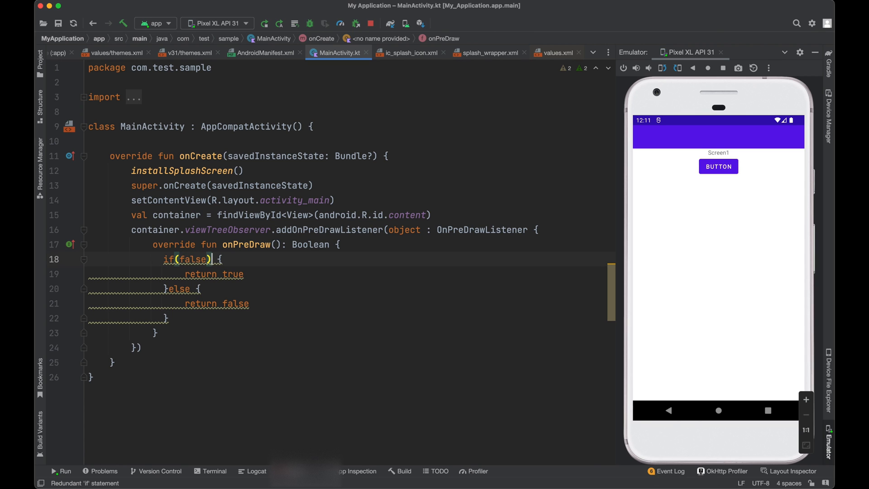
mouse_move(265, 23)
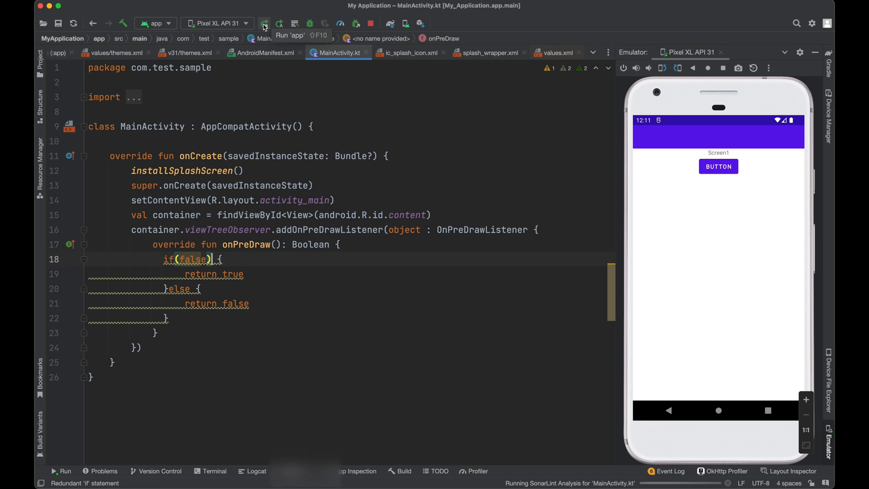
click(265, 23)
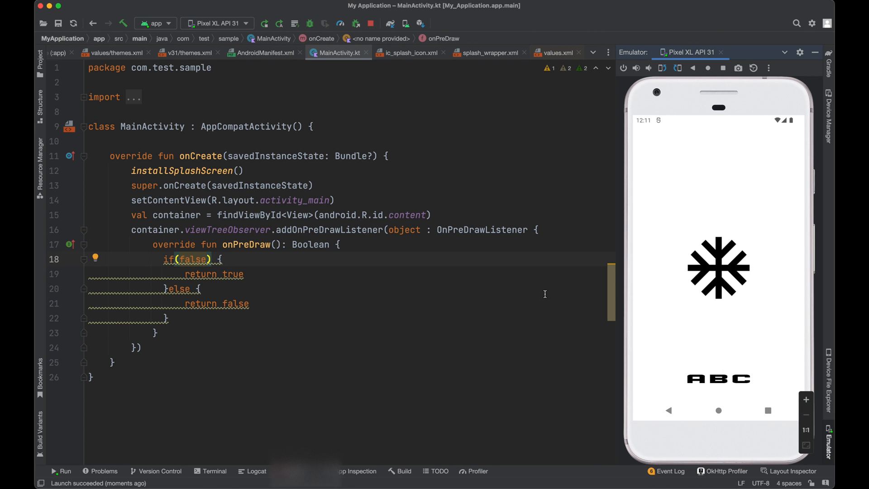
mouse_move(771, 289)
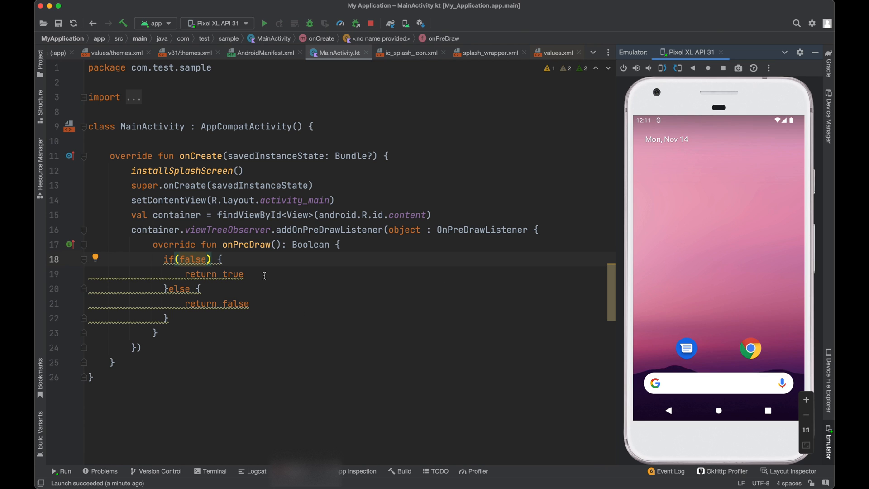
mouse_move(197, 259)
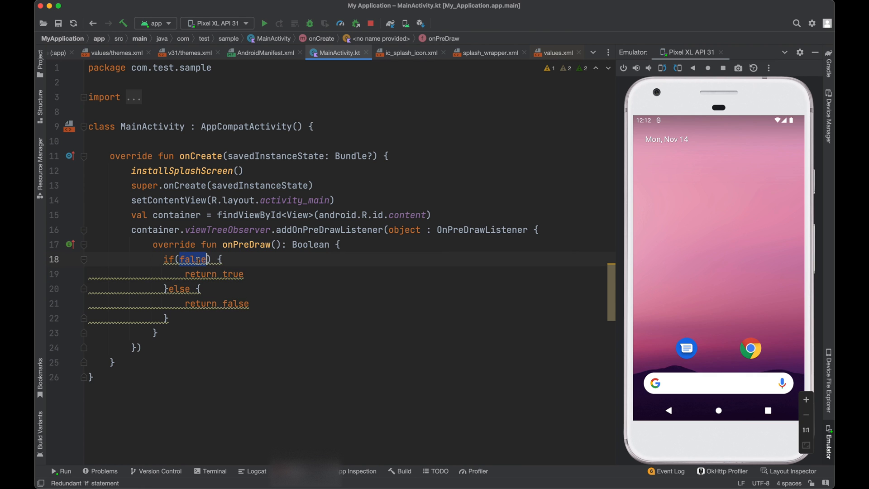
Change the onPreDraw if condition to true and relaunch the app
text(viewM)
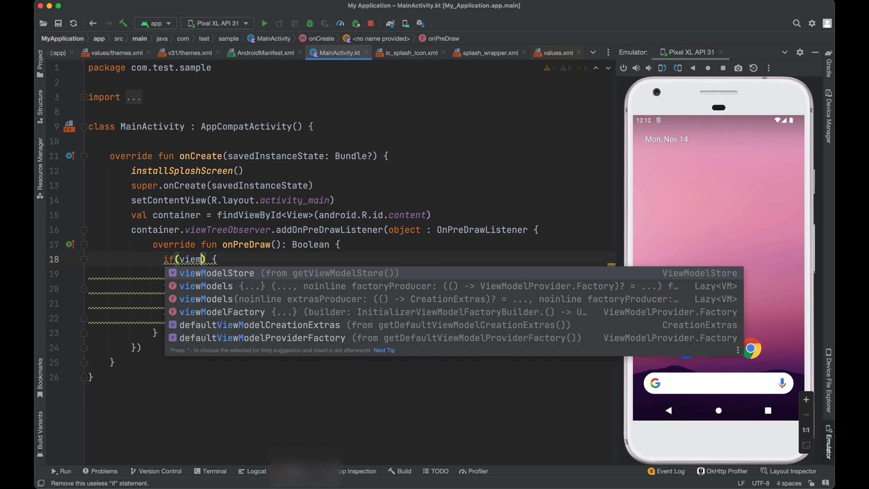
text(w.)
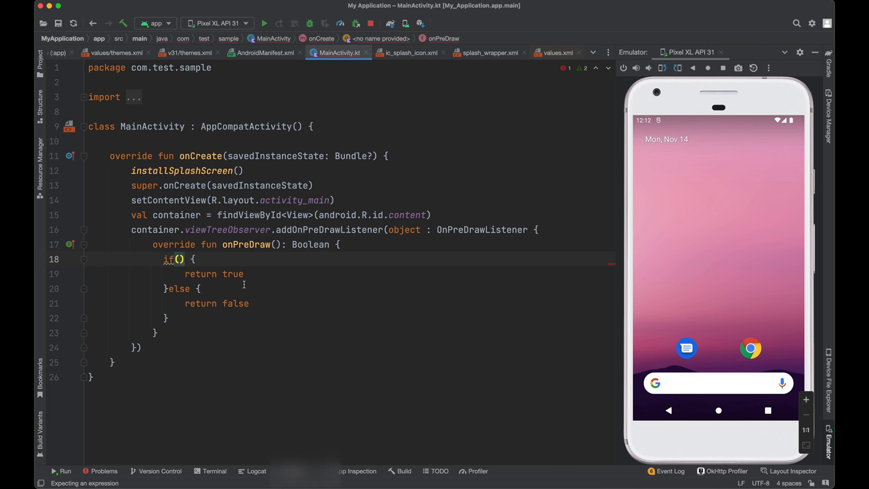
text(true)
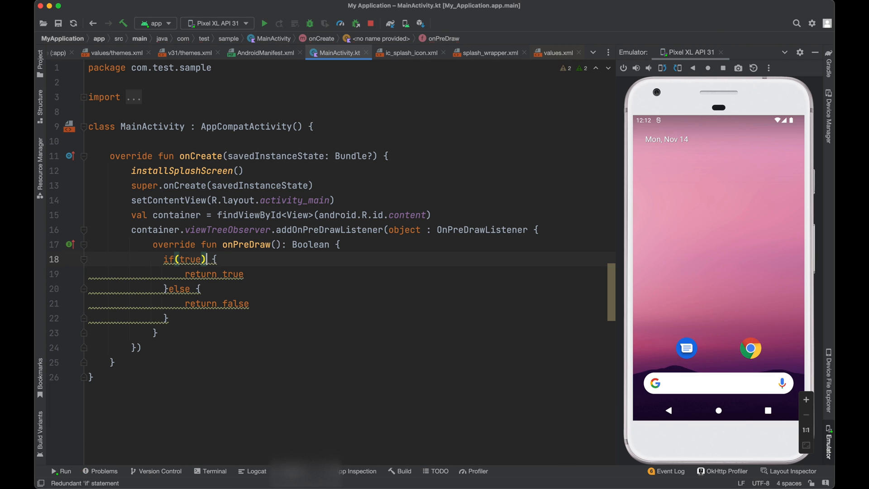
click(265, 23)
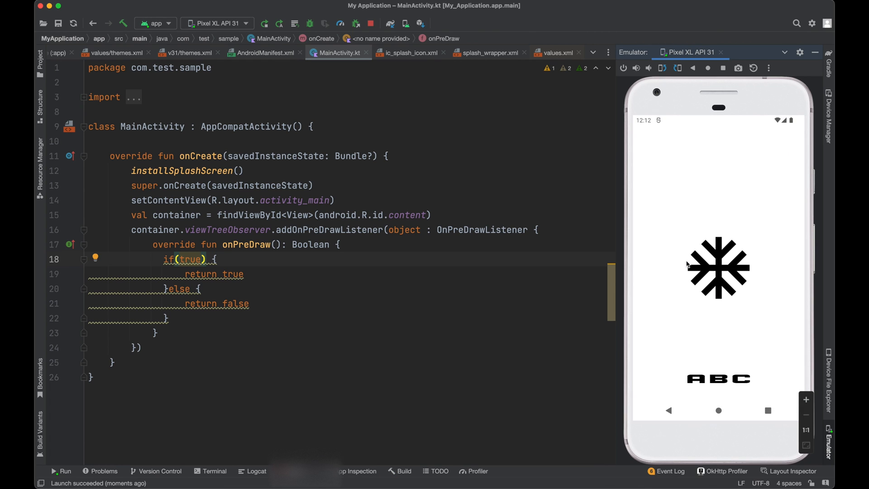
mouse_move(703, 269)
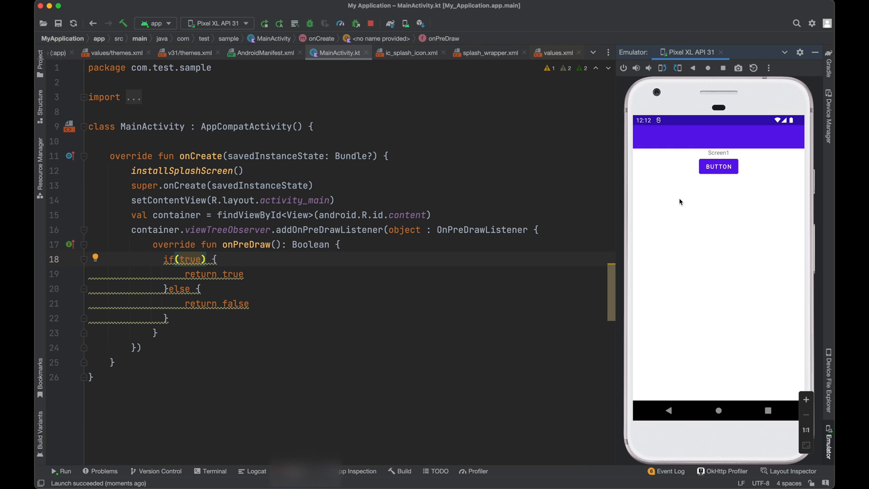
mouse_move(128, 226)
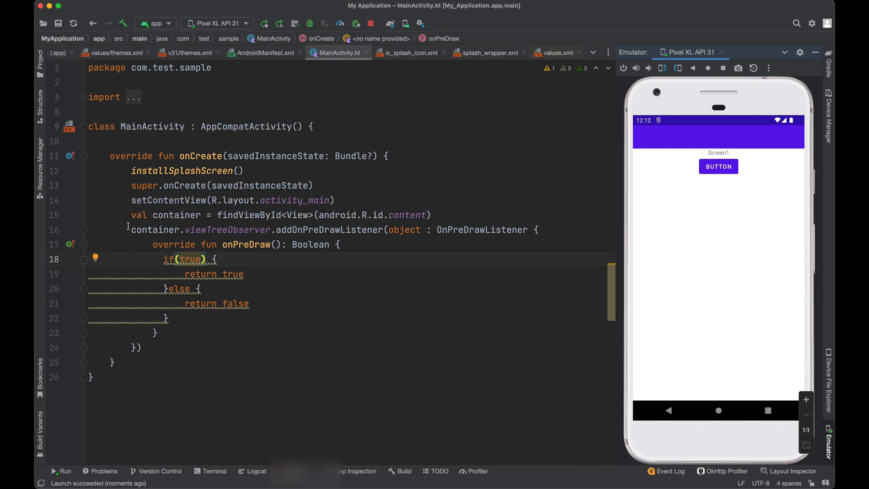